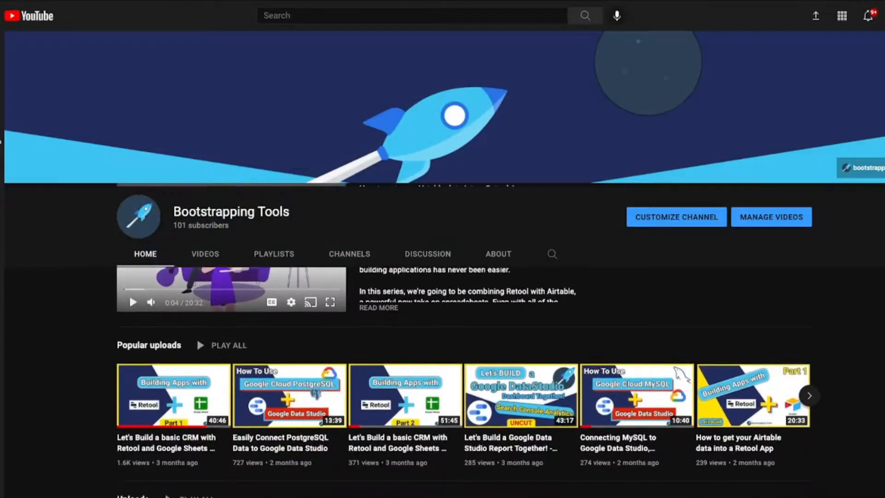
Scroll up and down through the YouTube channel's video listing before moving to the spreadsheet
scroll(down, 3)
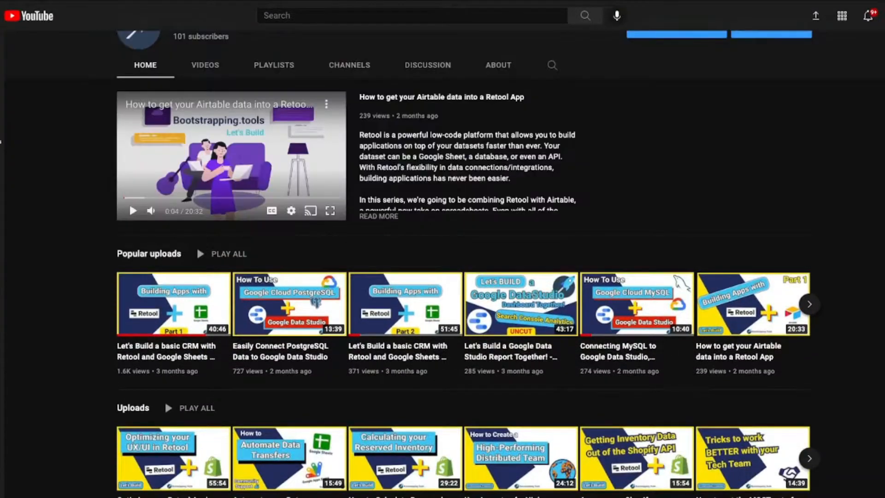
scroll(down, 3)
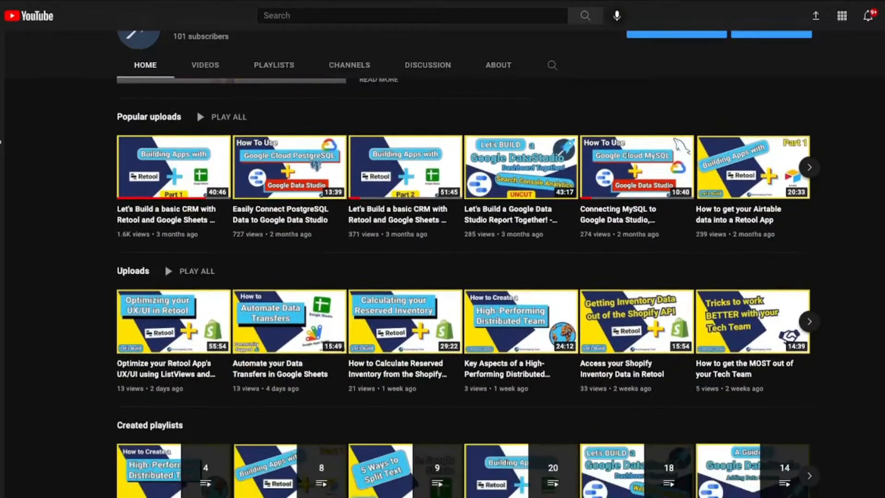
scroll(down, 3)
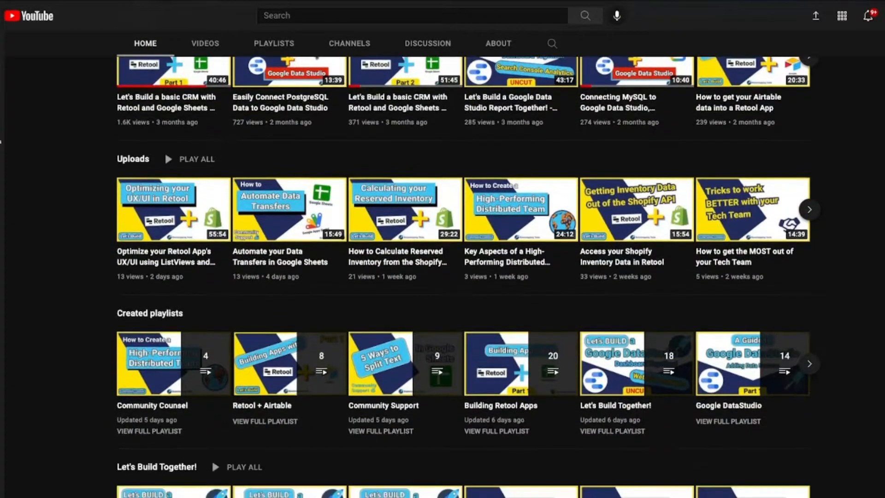
scroll(down, 3)
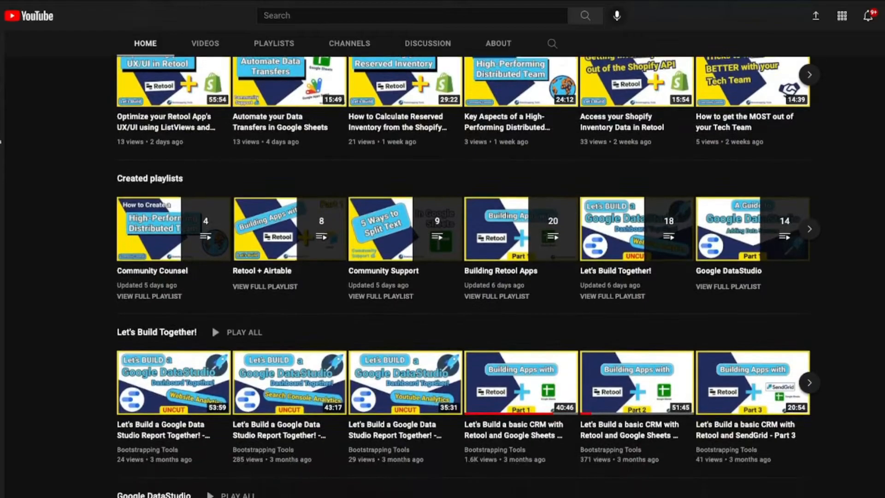
scroll(down, 3)
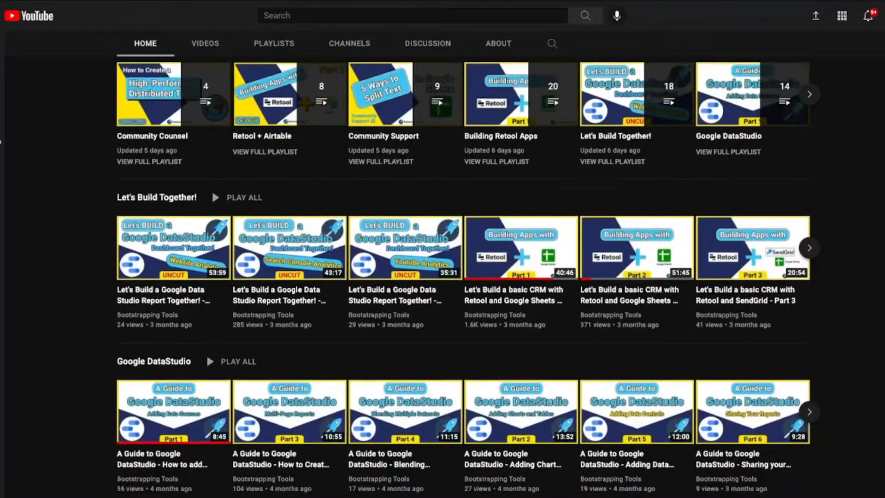
scroll(down, 3)
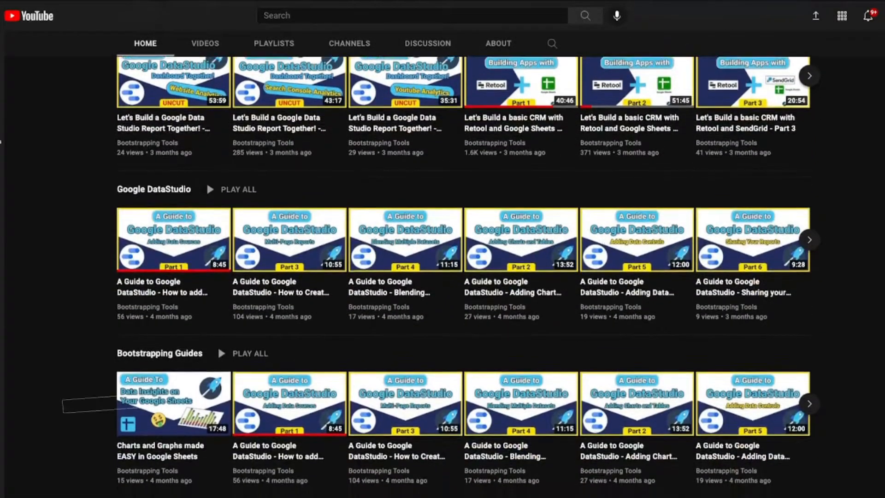
scroll(up, 3)
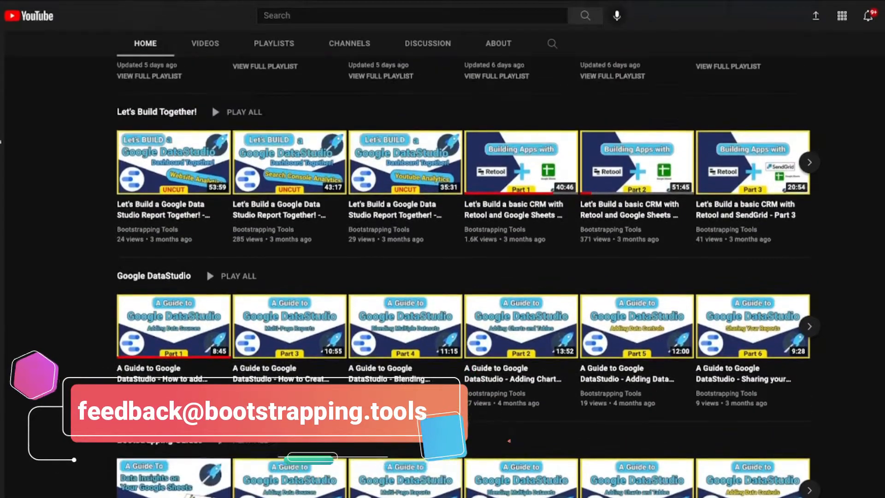
scroll(up, 3)
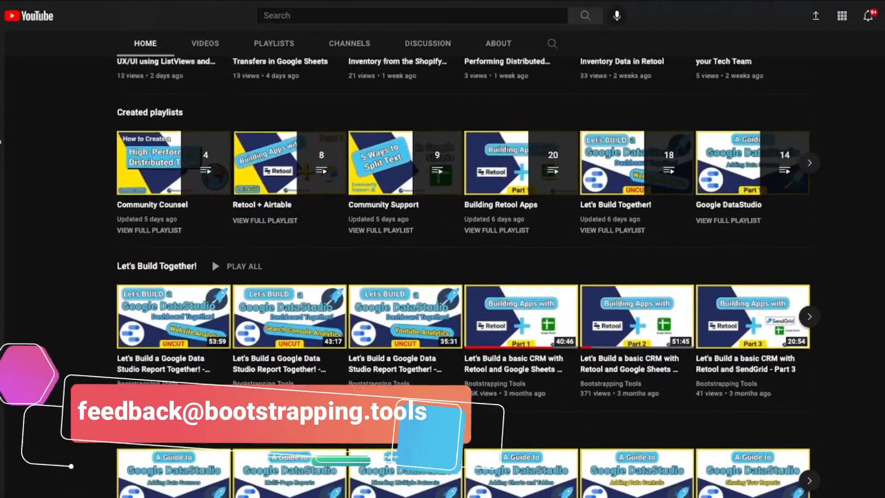
scroll(up, 3)
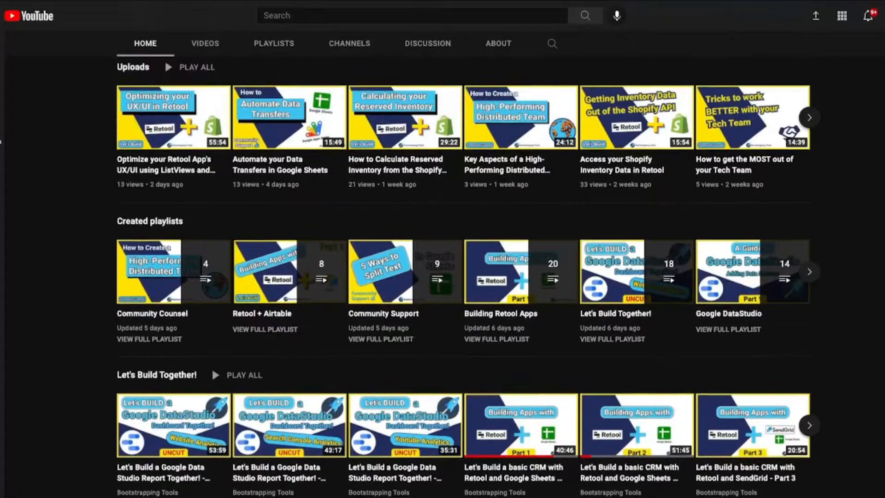
scroll(down, 3)
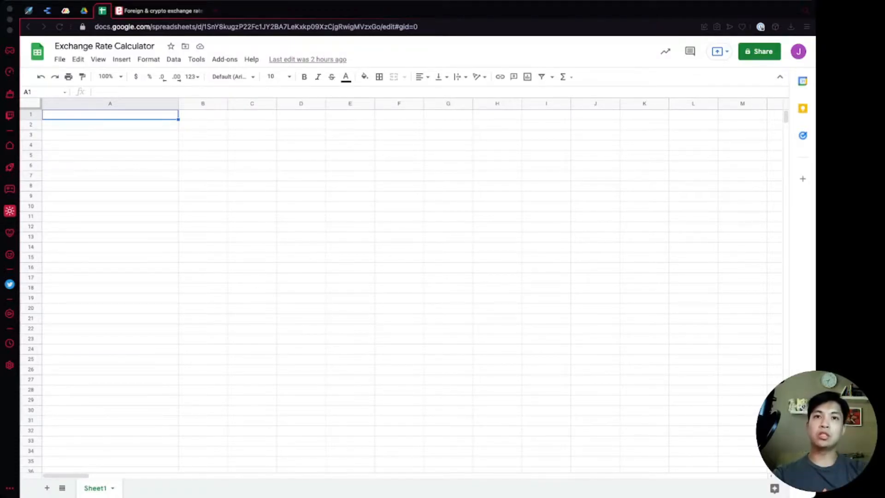
Select cell B3 in the blank calculator sheet, then switch to the exchangerate.host site
click(203, 135)
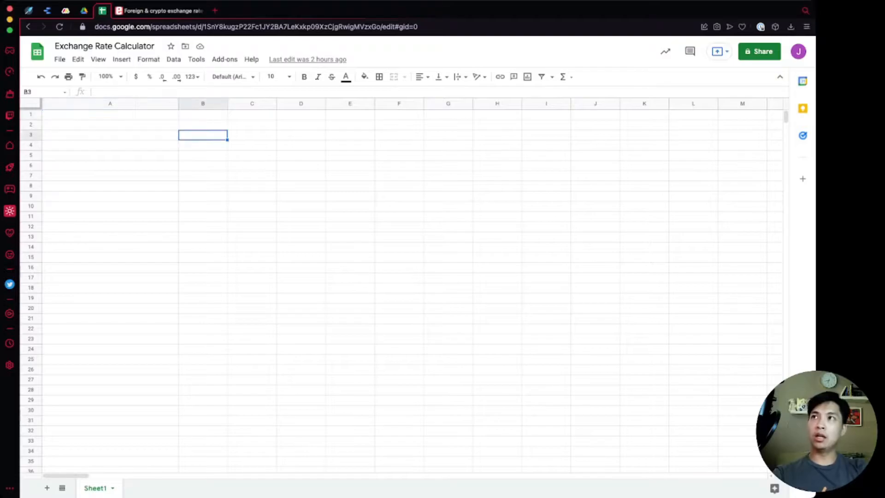
click(160, 10)
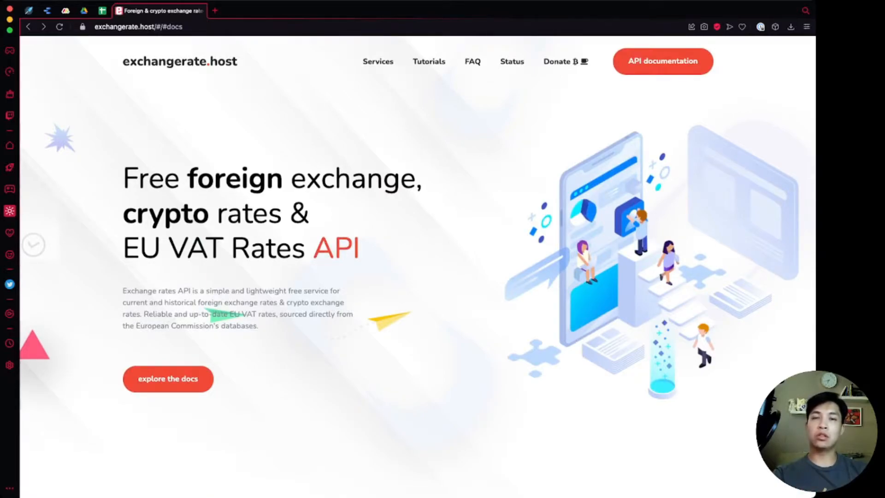
Scroll through the exchangerate.host homepage down to the API documentation section
scroll(down, 3)
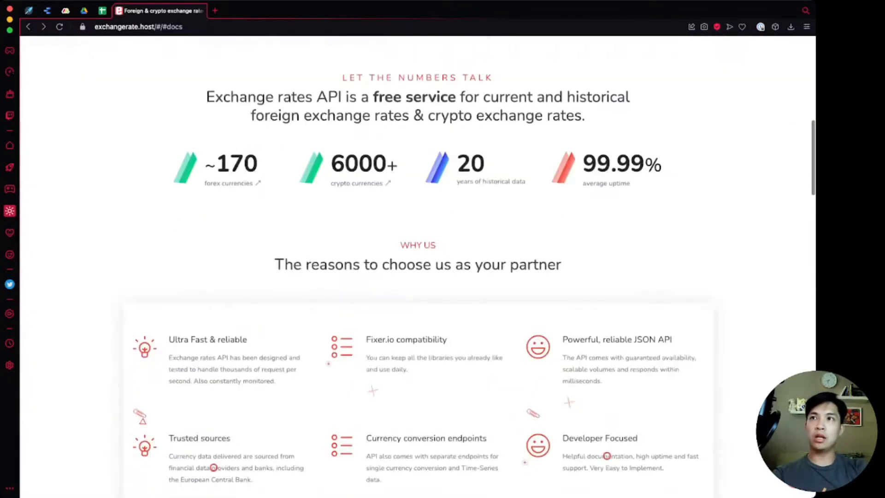
scroll(down, 3)
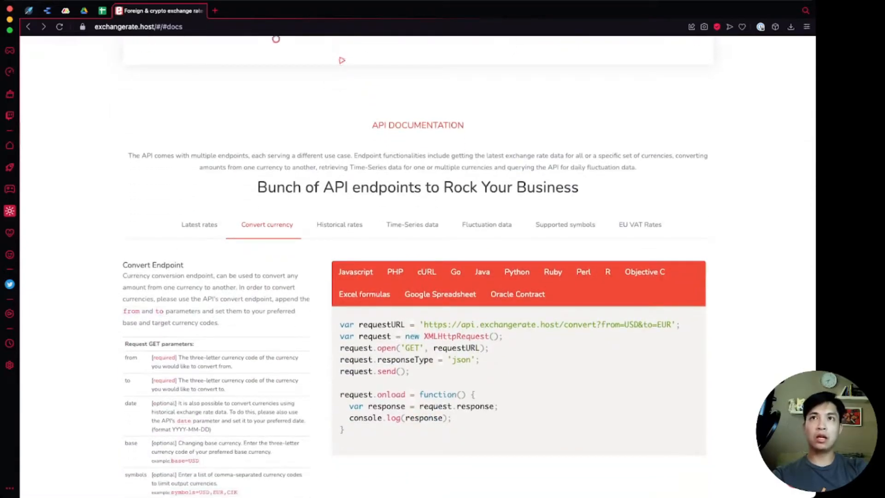
scroll(up, 3)
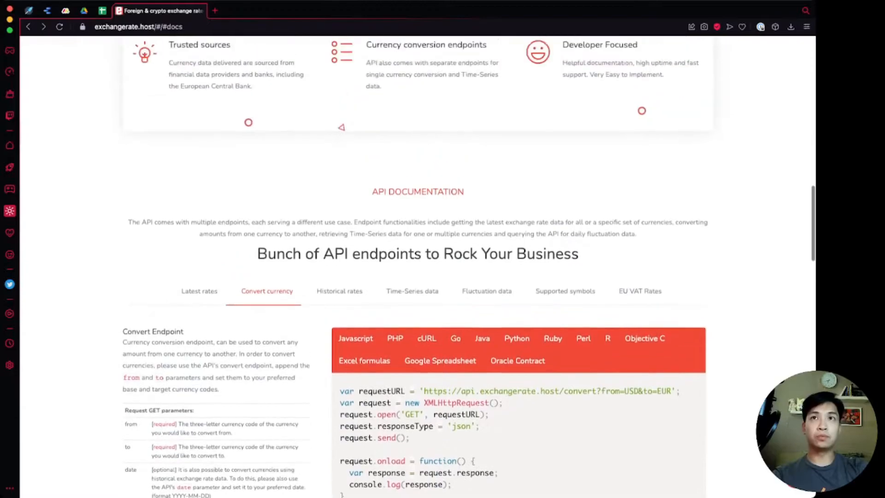
scroll(up, 3)
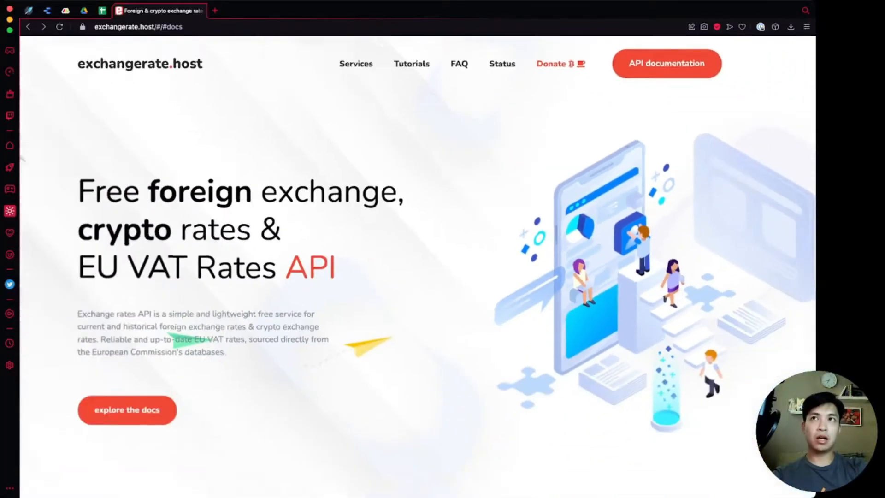
scroll(down, 3)
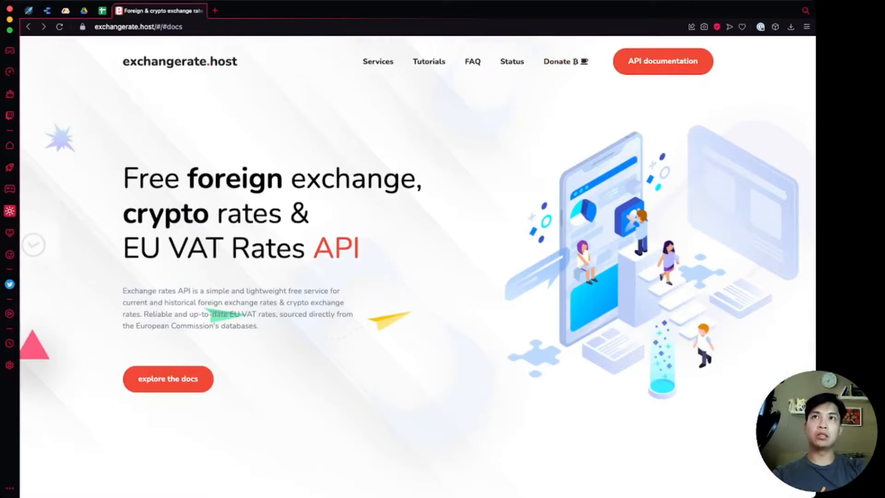
scroll(down, 3)
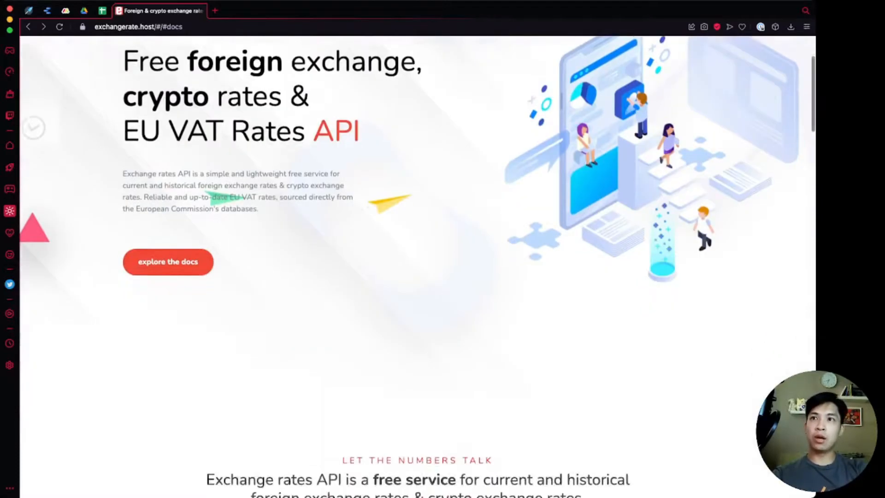
scroll(down, 3)
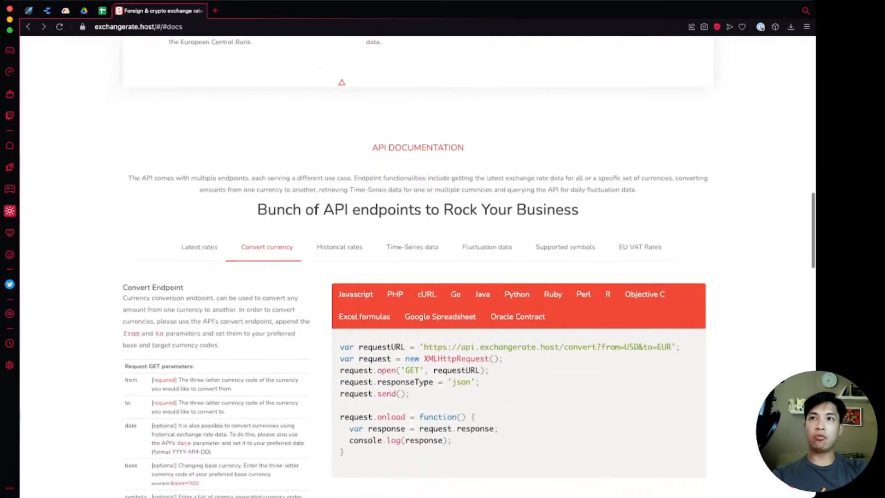
scroll(down, 3)
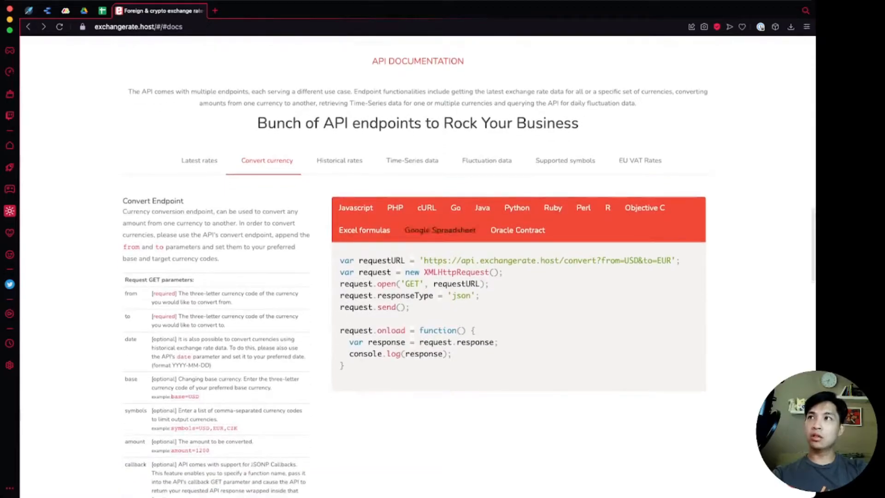
Show the Latest rates endpoint documentation and highlight parts of its example request
click(200, 160)
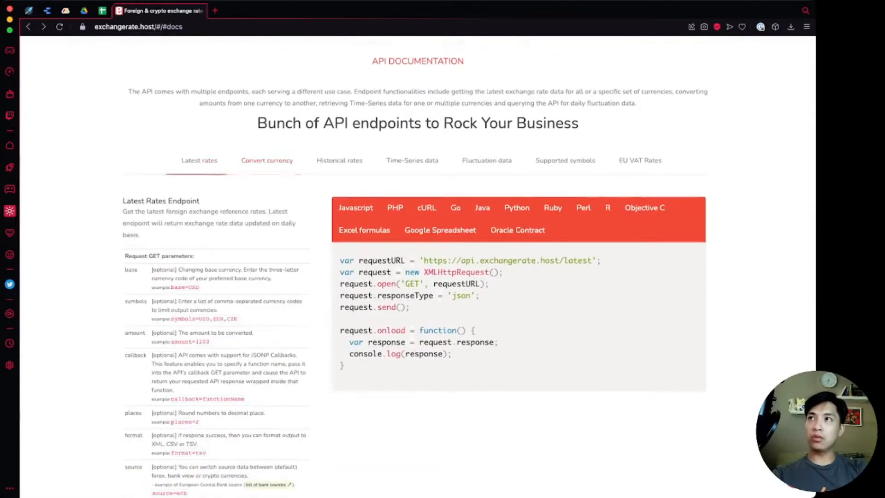
click(199, 160)
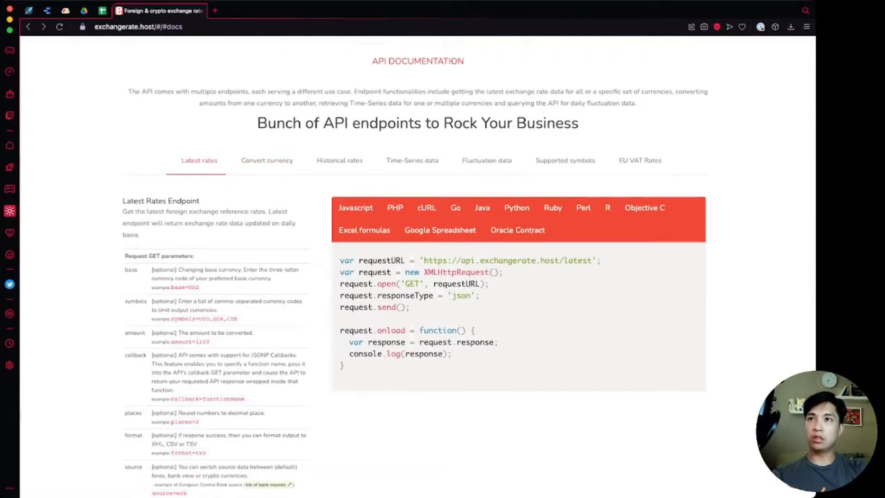
double_click(505, 260)
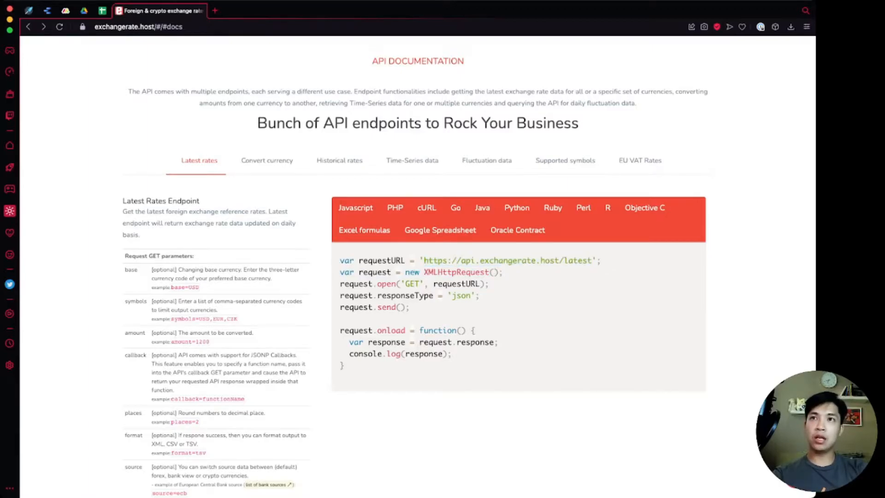
double_click(506, 260)
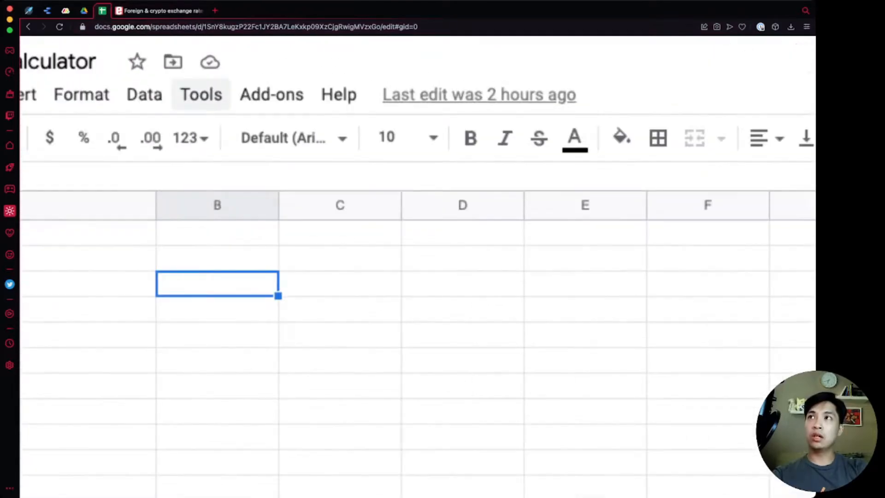
Open the spreadsheet's attached Apps Script project from the Tools menu's Script editor
click(201, 95)
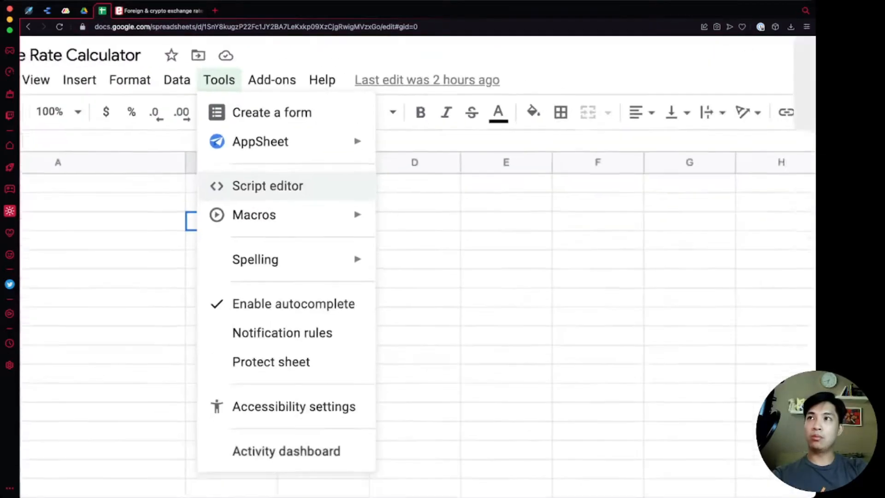
click(268, 185)
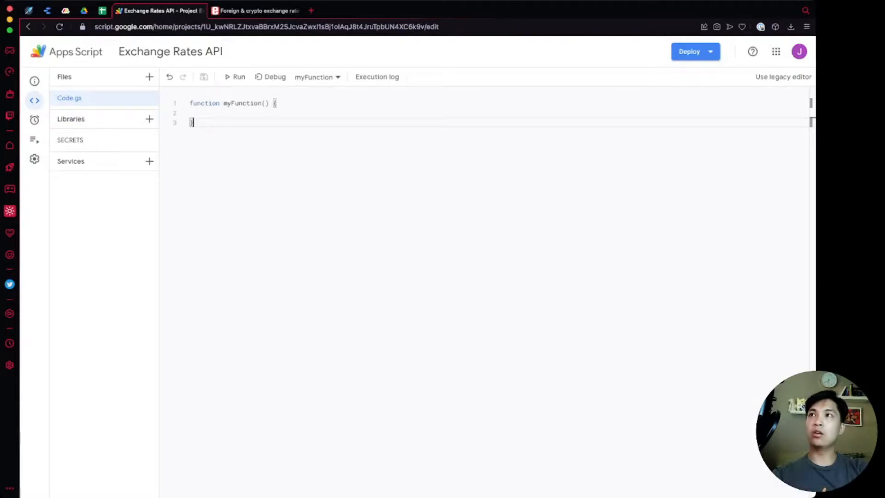
double_click(243, 102)
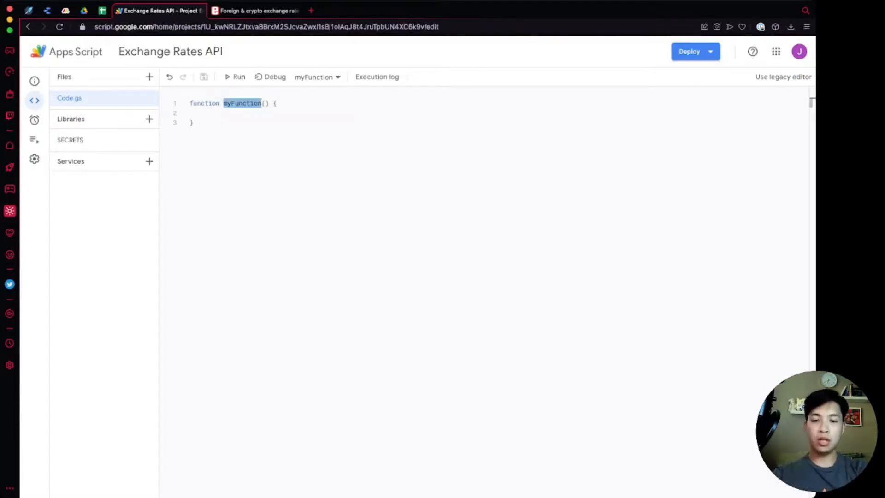
text(get)
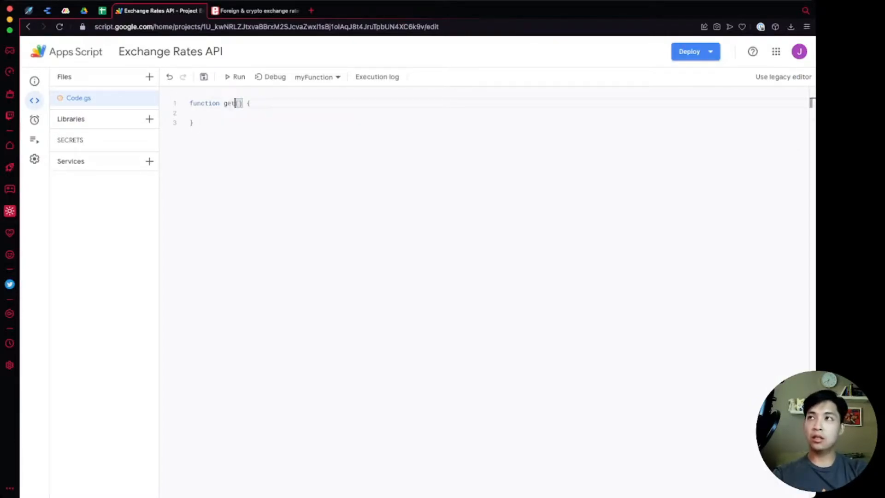
text(LatestExchangeR)
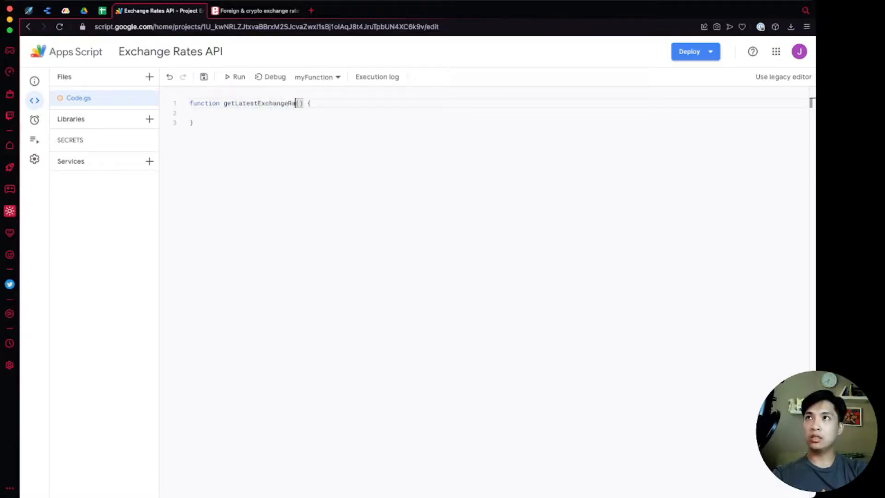
text(ates)
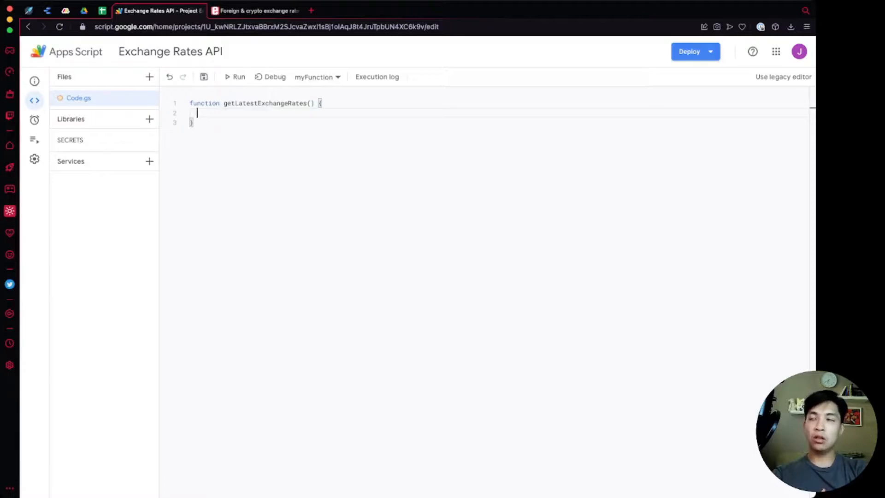
text(var url =)
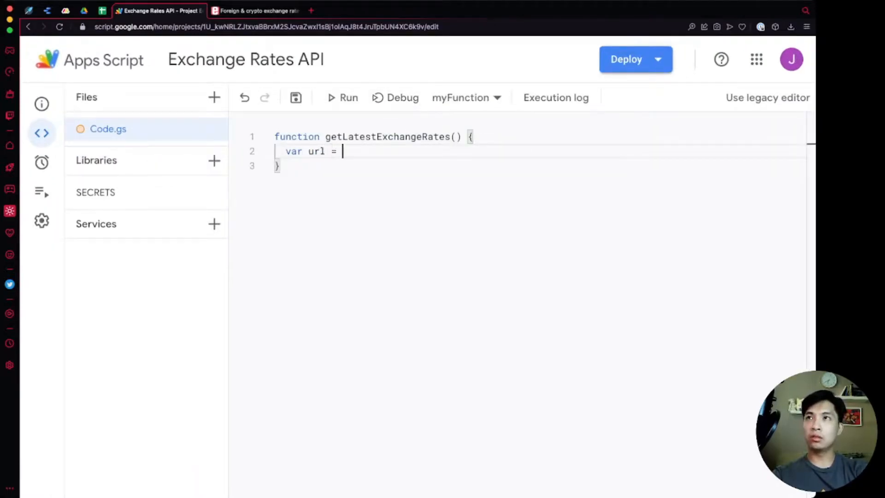
text("https://api.exchangerate.host/latest")
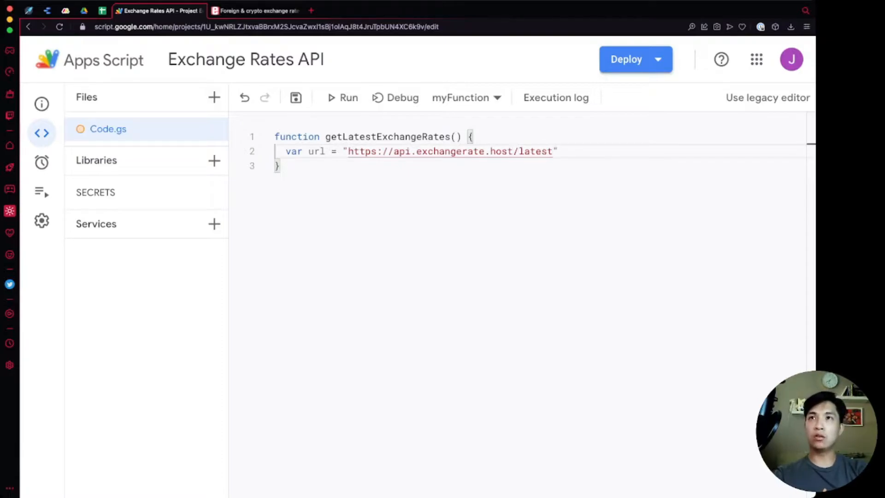
key(Return)
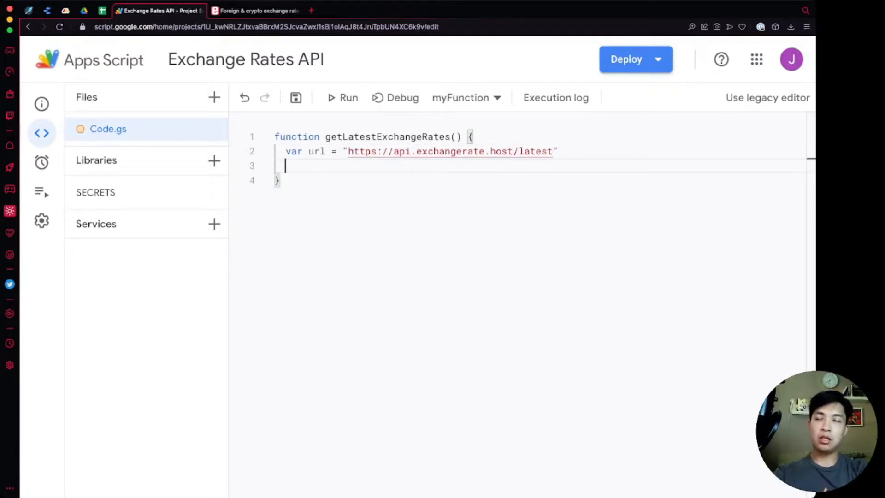
Declare headers with 'content-type': 'application/json' and an options object holding headers and method
text(var head)
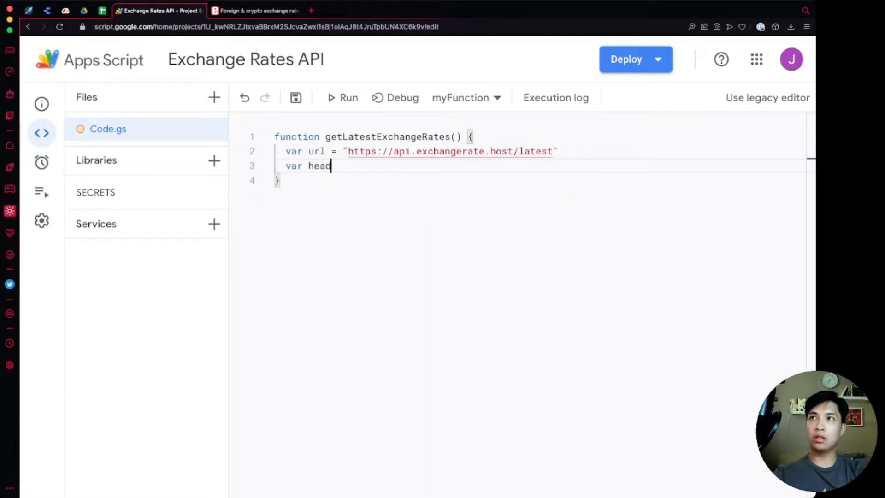
text(ers = {)
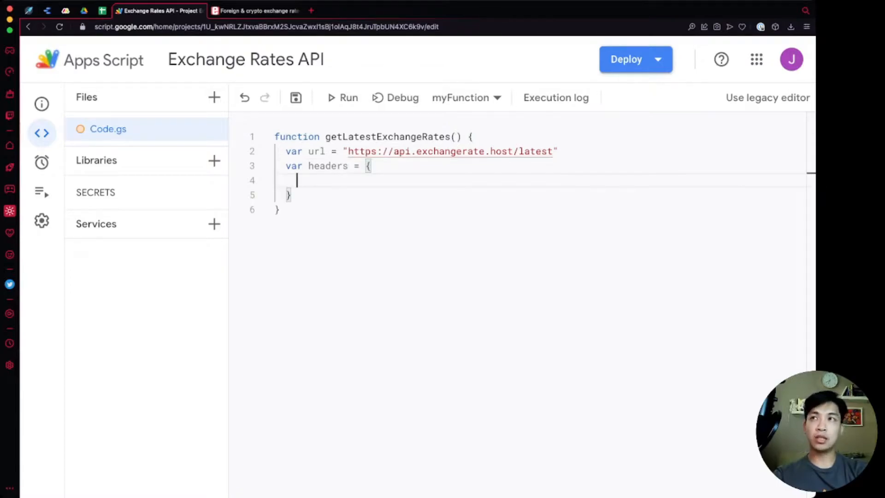
text('c)
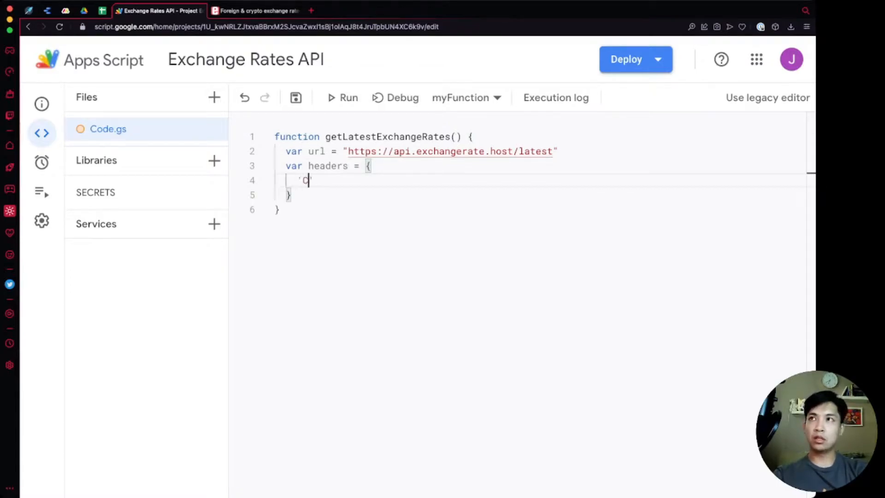
text(ontent-type)
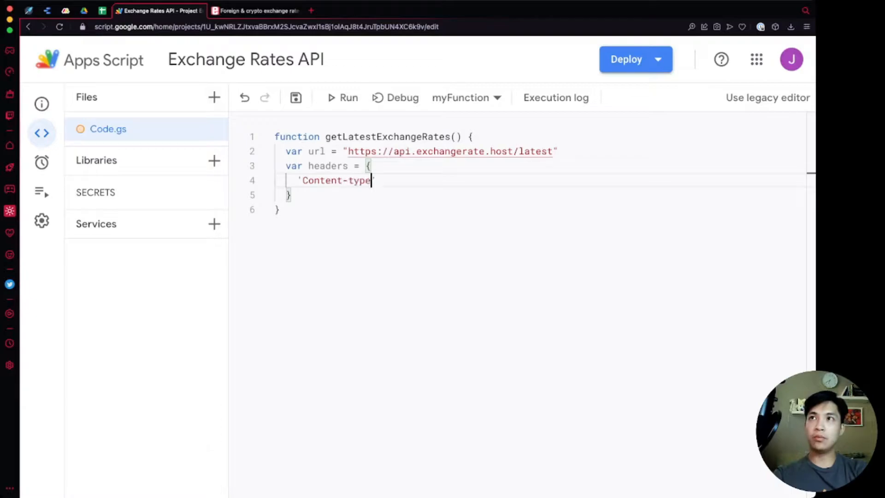
text(': 'application/j)
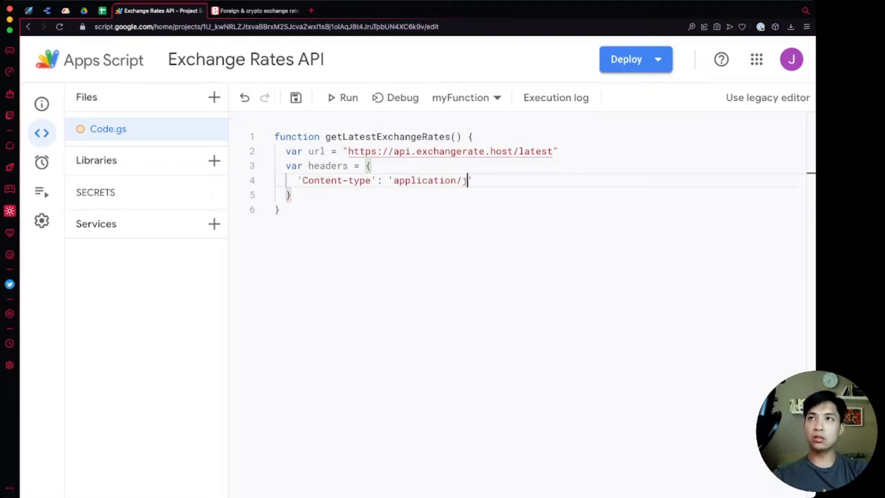
text(son')
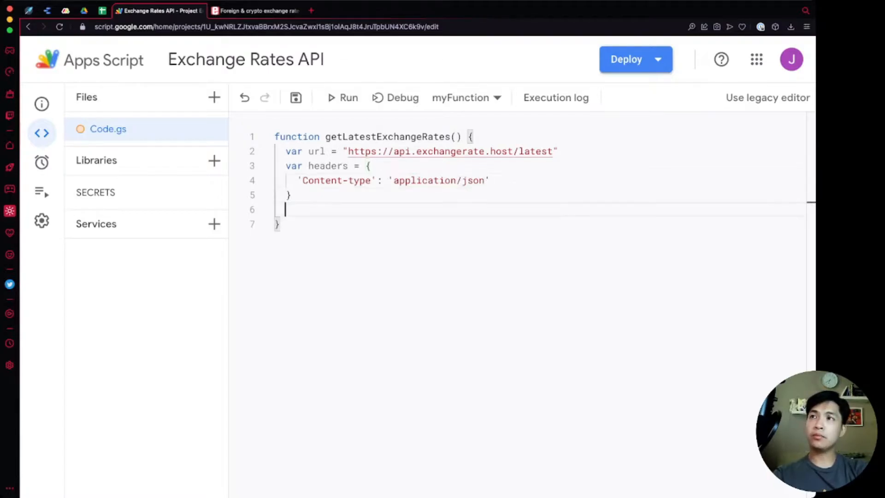
text(var options = {)
text(he)
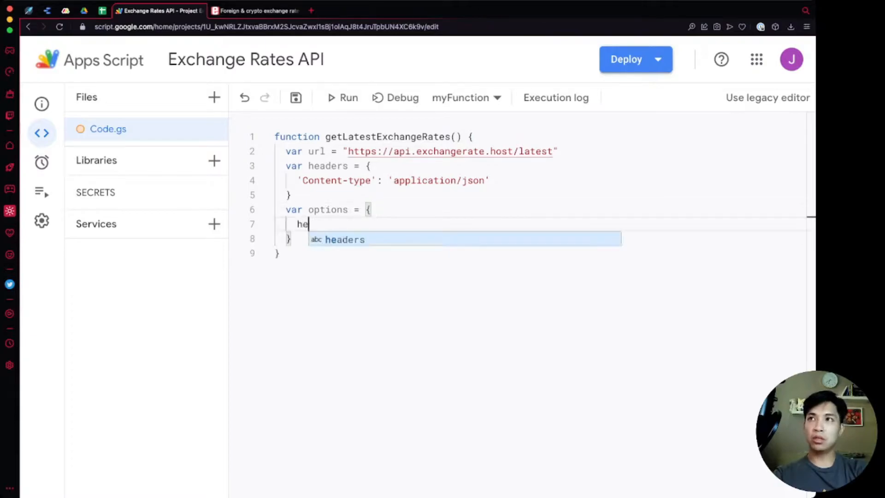
text(aders: headers,)
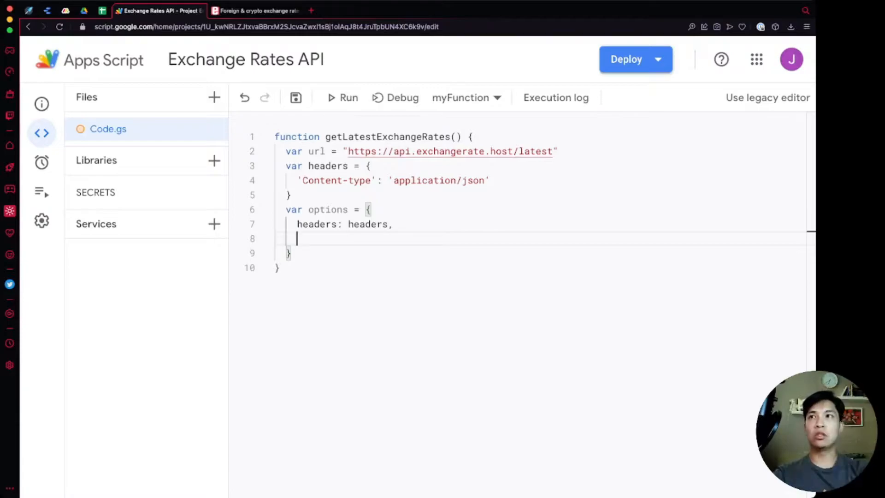
text(method: 'GET)
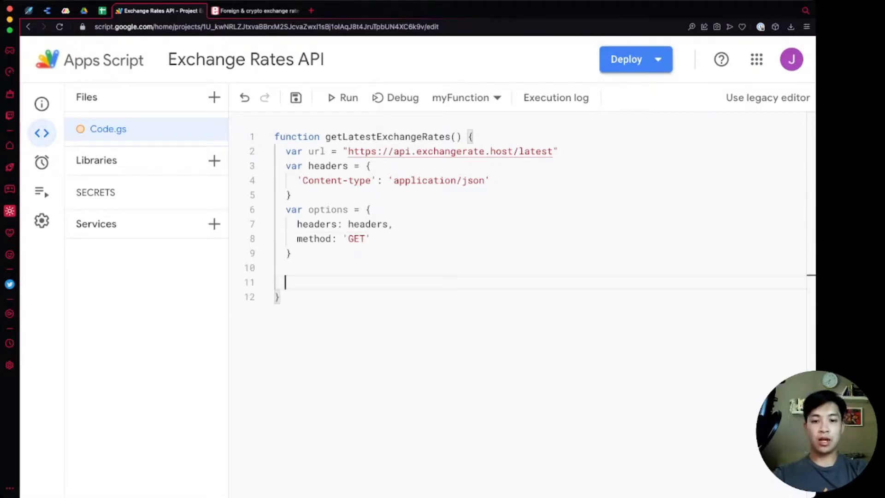
Set response to UrlFetchApp.fetch(url, options).getContentText() using the autocomplete suggestions
text(var response)
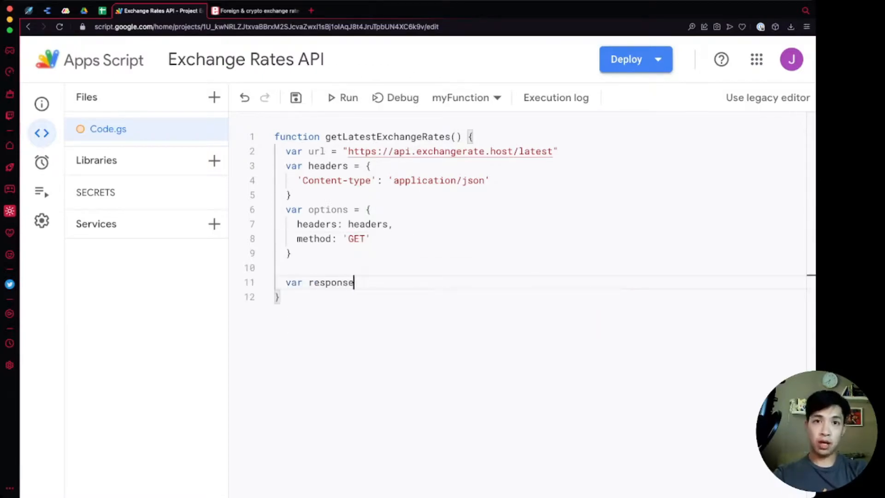
text(= UrlFetchApp)
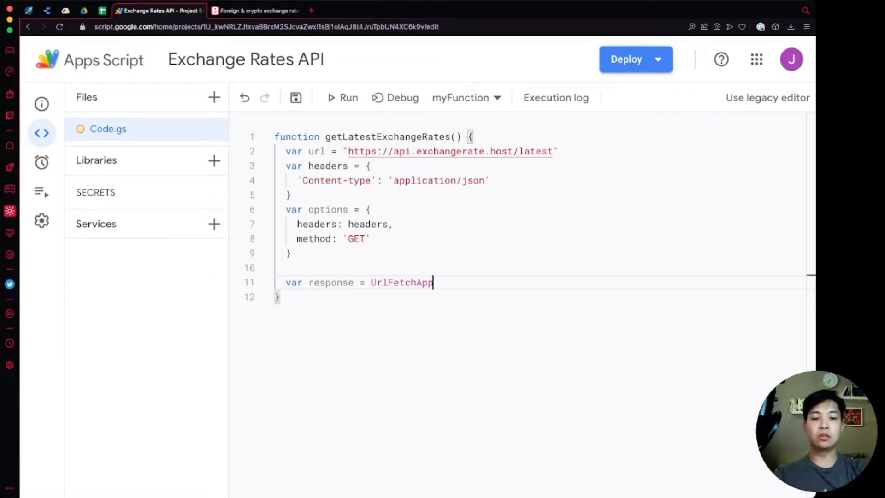
text(.)
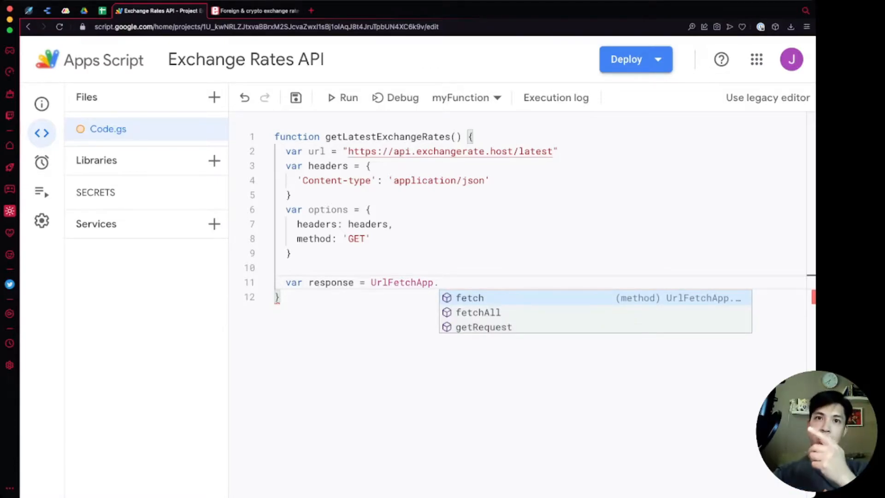
click(470, 298)
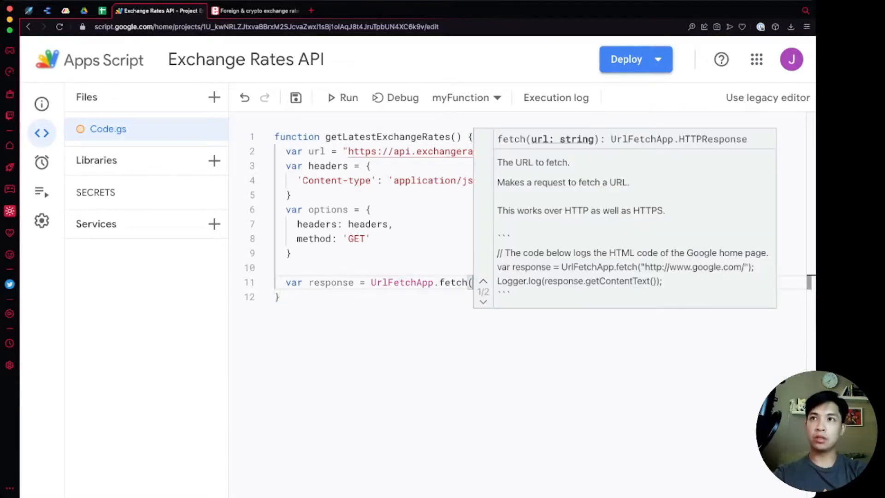
click(483, 302)
text(url, options)
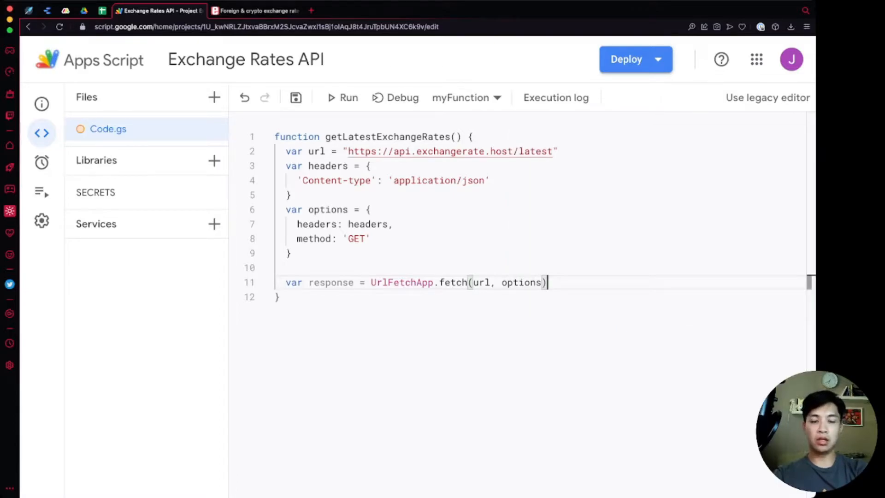
text(.)
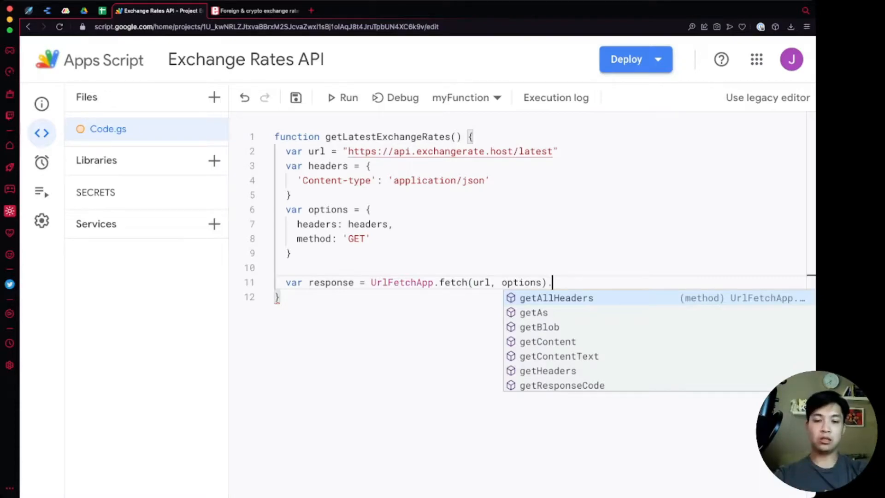
text(getCon)
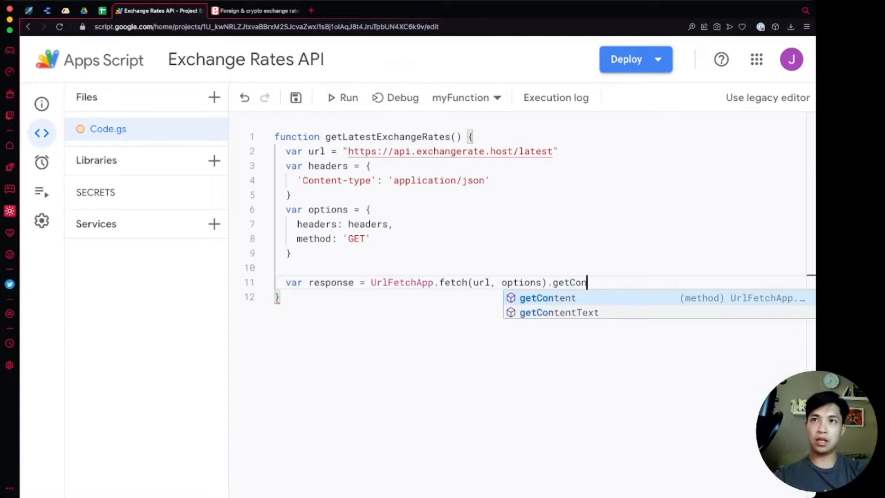
click(559, 313)
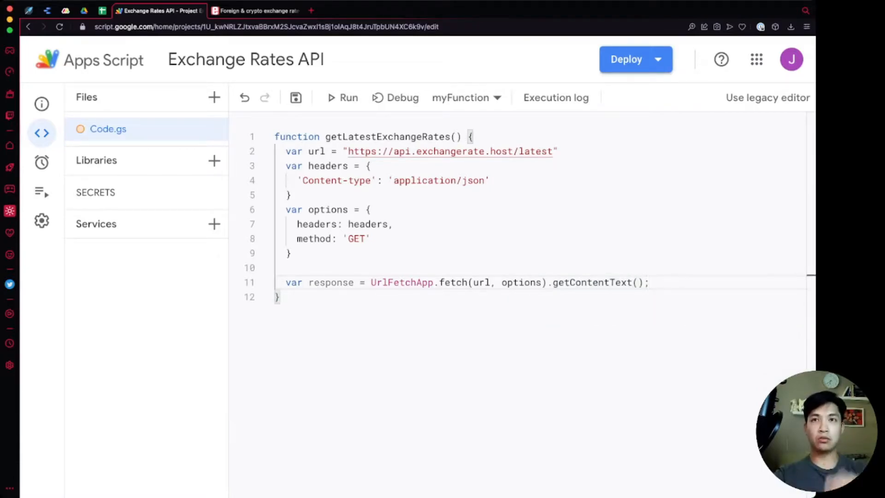
Parse response into result with JSON.parse and log it as console.log("result: ", result)
text(var)
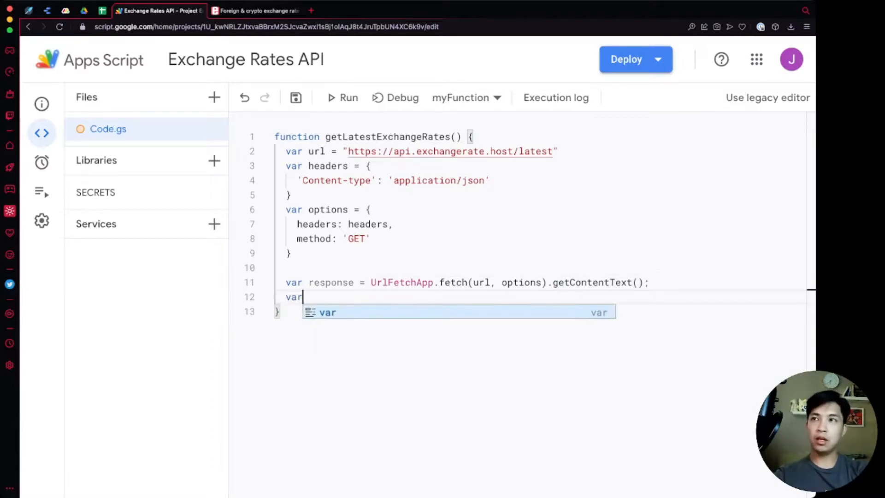
text(result)
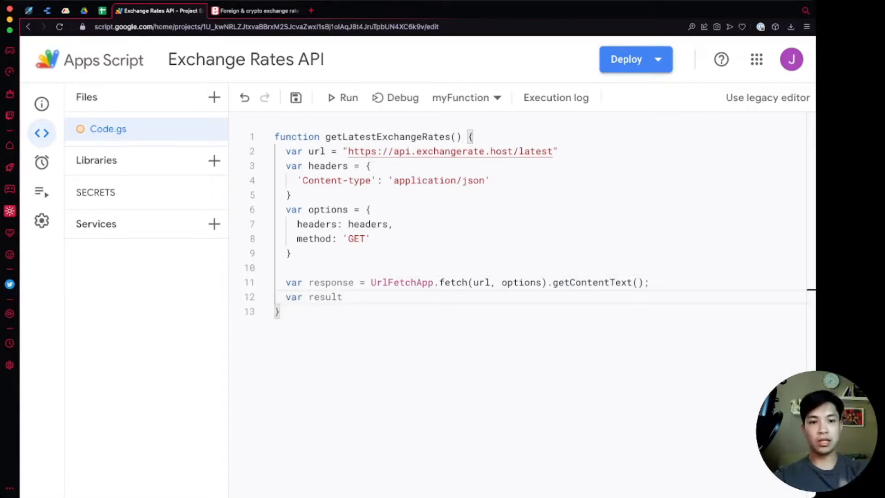
text(= JSON.parse)
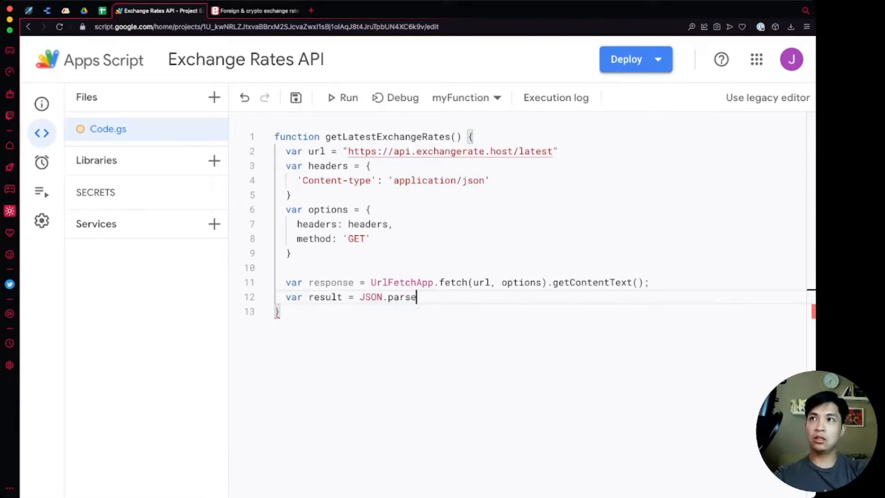
text((response))
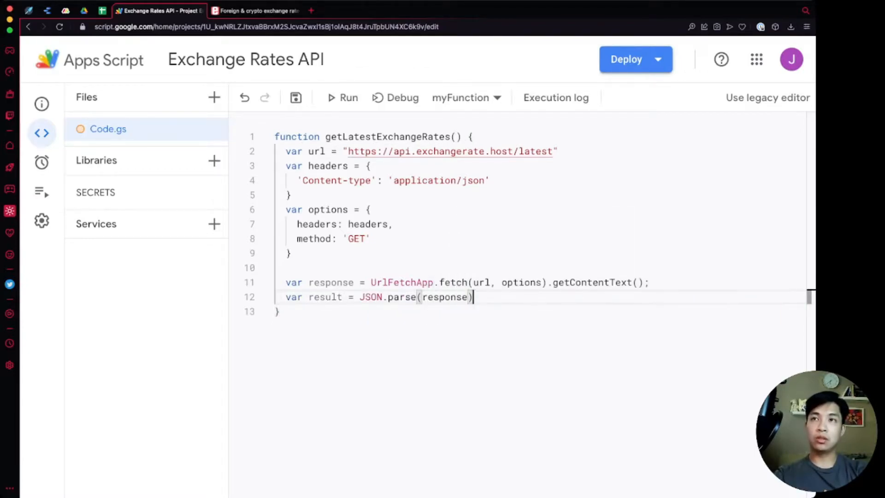
text(;)
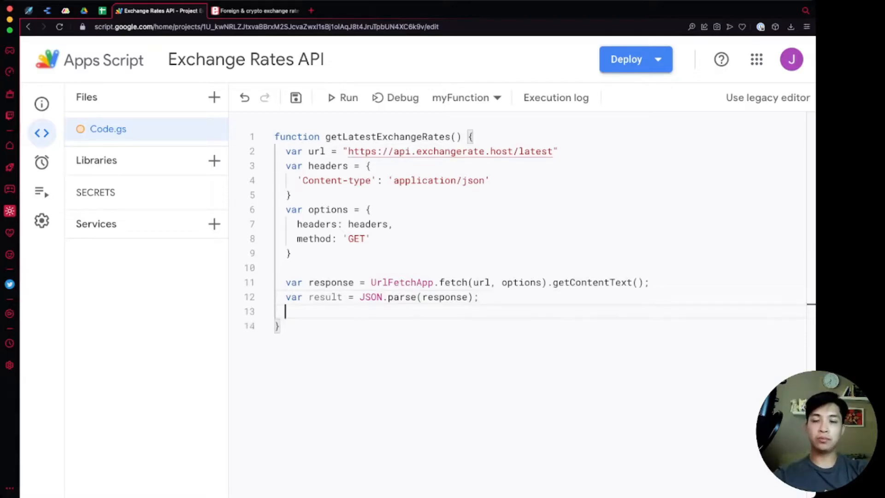
text(console)
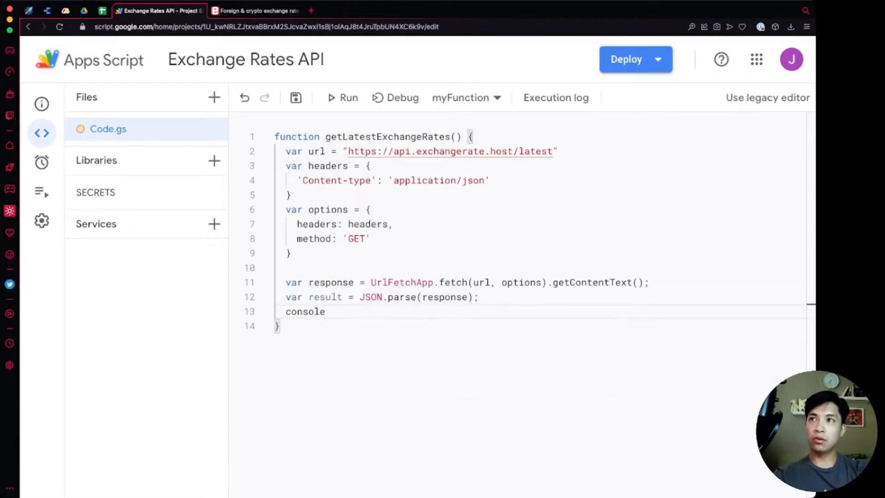
text(.)
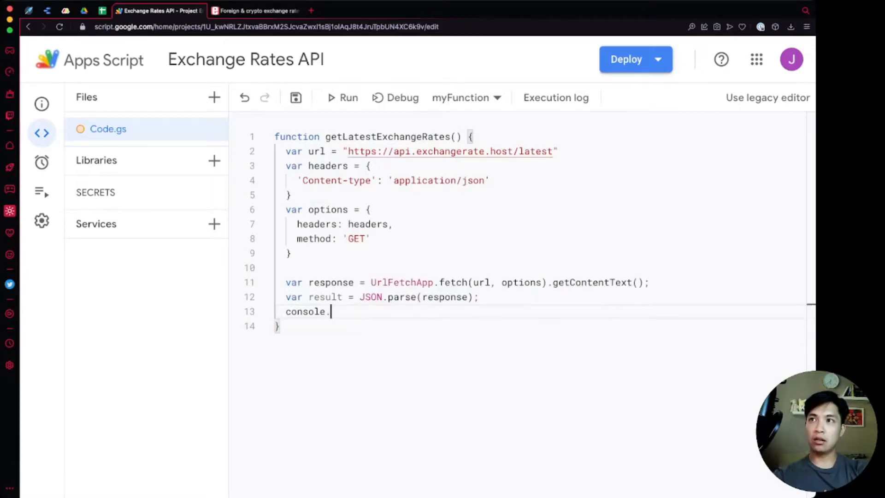
text(log(")
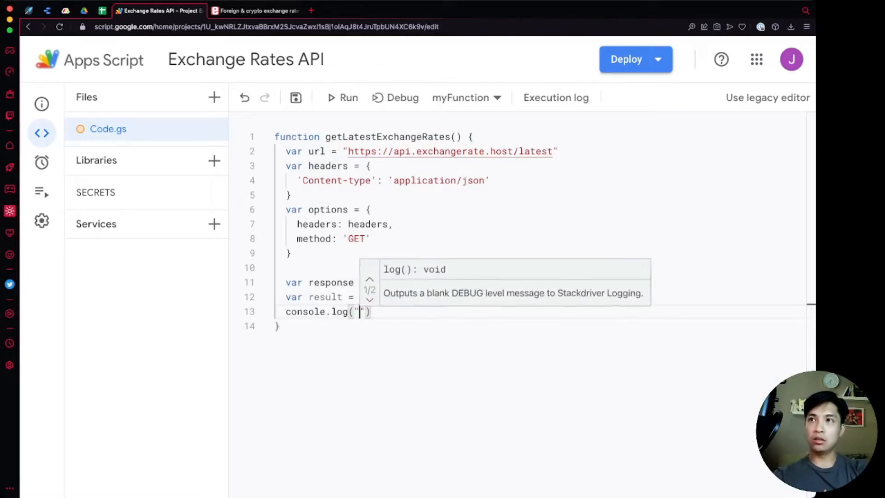
text(result: ",)
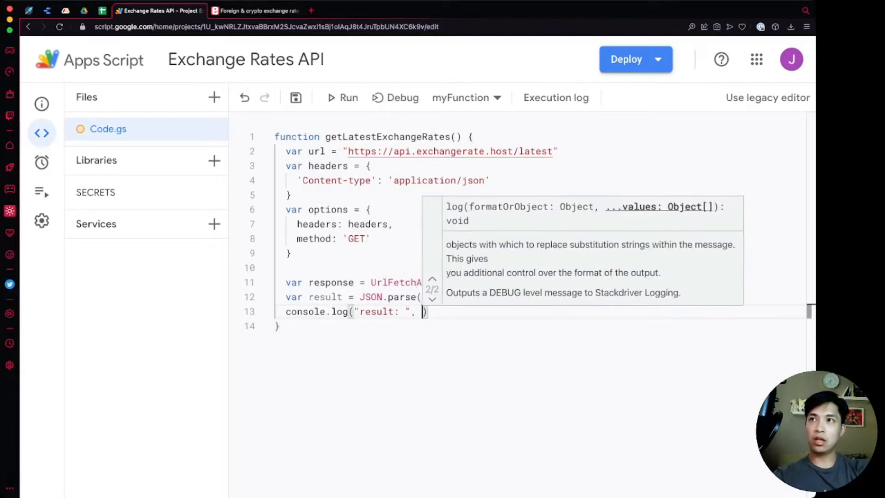
text(result)
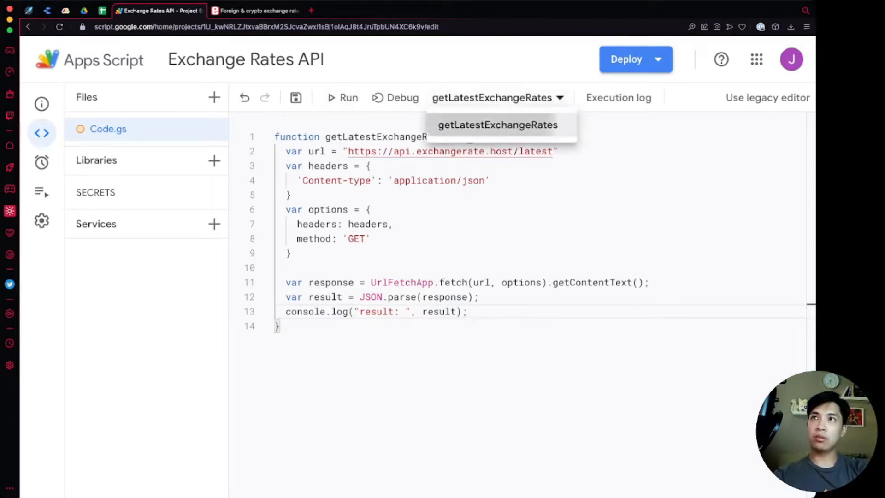
Run getLatestExchangeRates and scroll the execution log showing base EUR and the currency rates
click(341, 97)
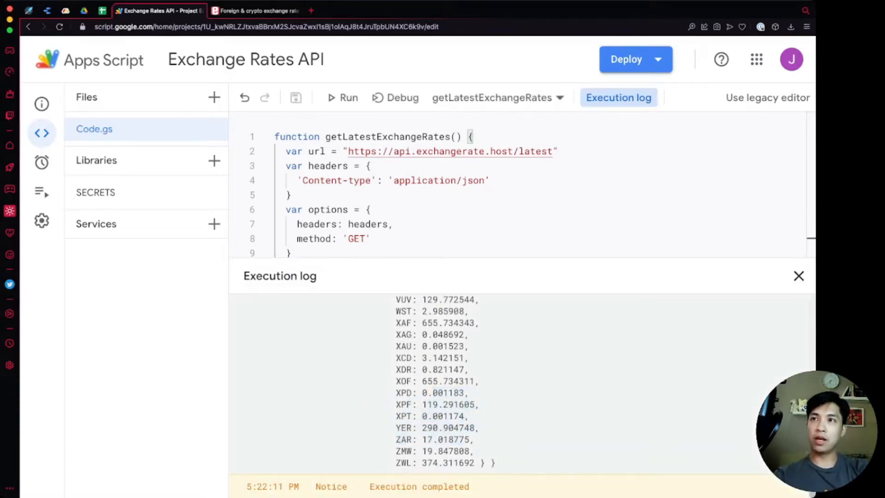
scroll(up, 3)
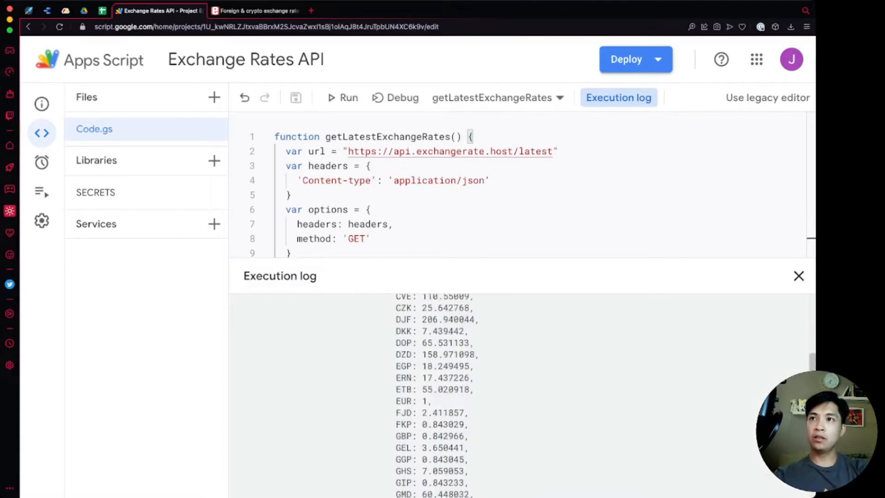
scroll(up, 3)
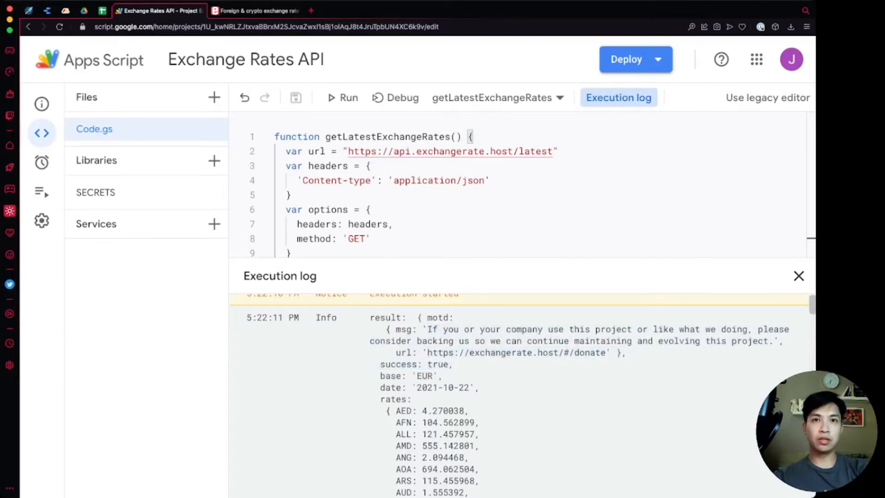
scroll(down, 3)
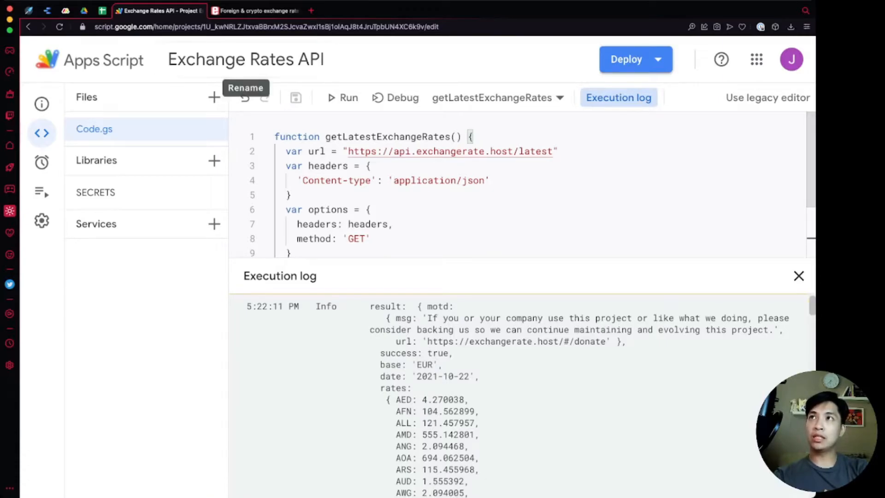
Switch to the exchangerate.host docs and highlight USD in the base=USD request parameter example
click(256, 10)
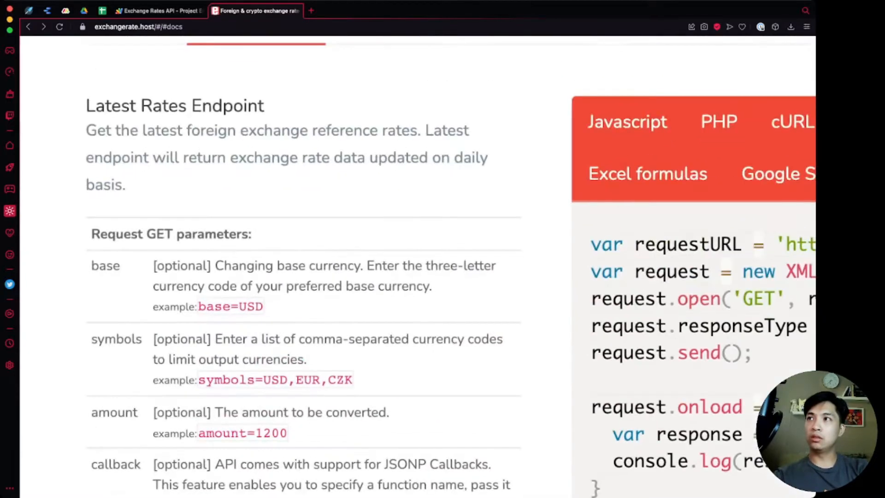
double_click(246, 306)
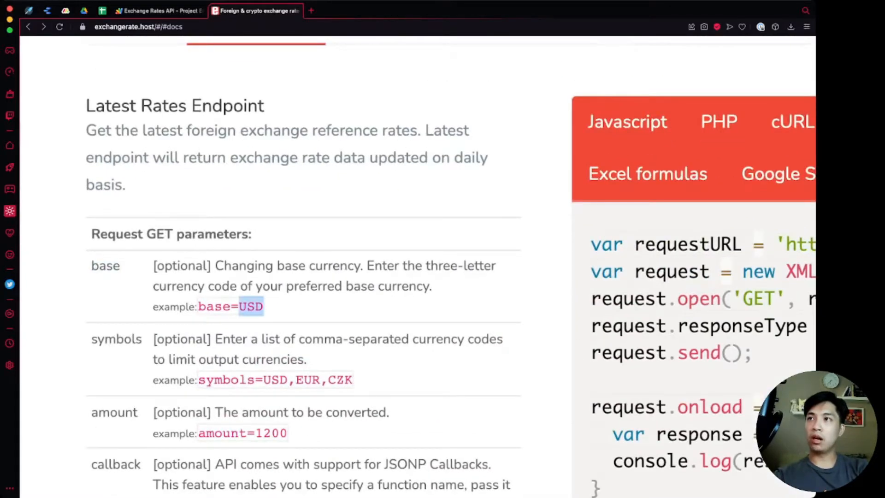
double_click(105, 266)
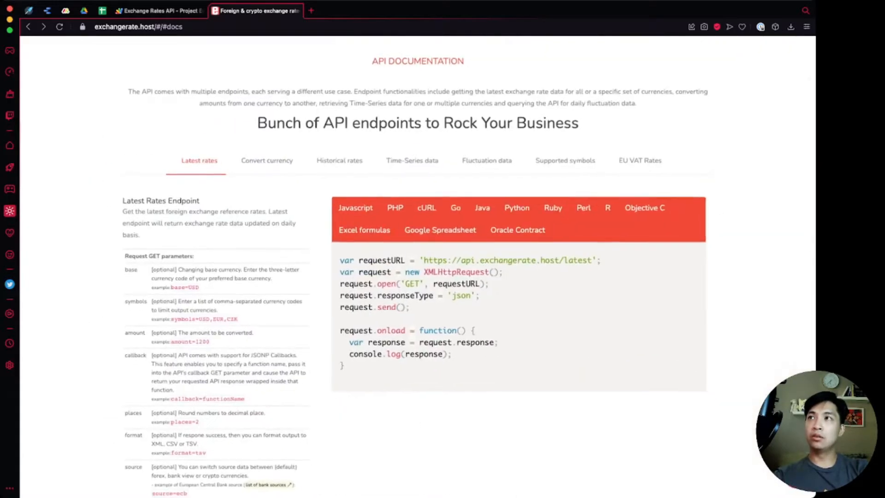
Append ?base=USD to the url string and rerun the function so the log reports base USD
click(158, 10)
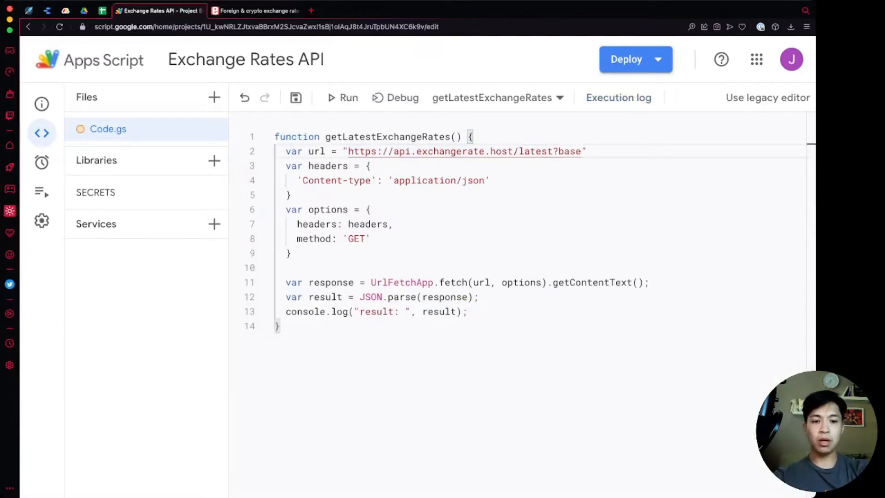
text(=USD)
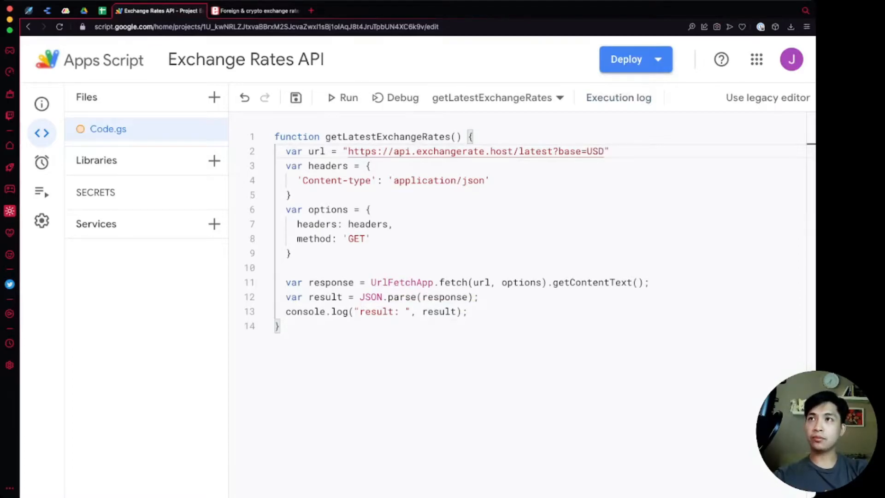
click(341, 98)
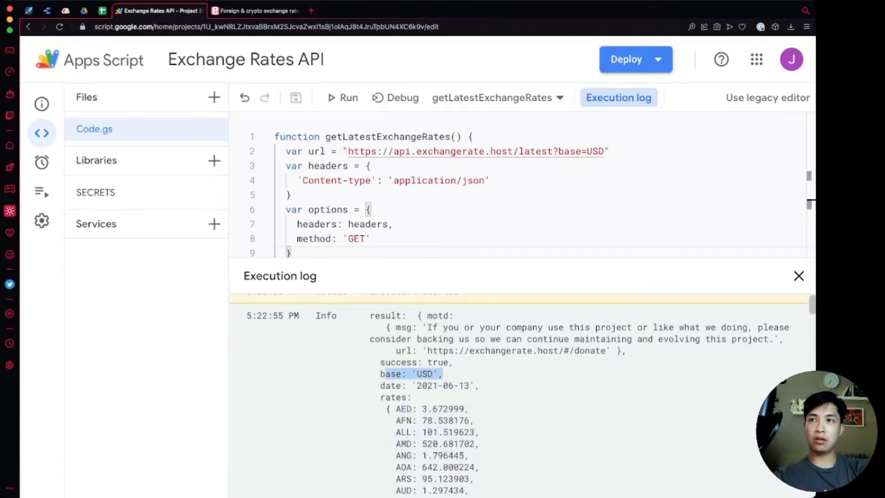
scroll(down, 3)
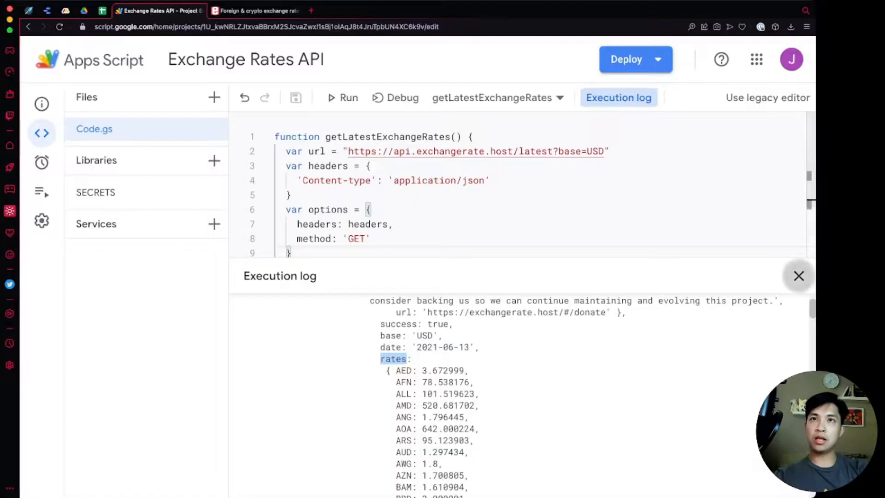
Declare ss as SpreadsheetApp.getActiveSpreadsheet() and sheet as ss.getSheetByName('Sheet1')
click(798, 276)
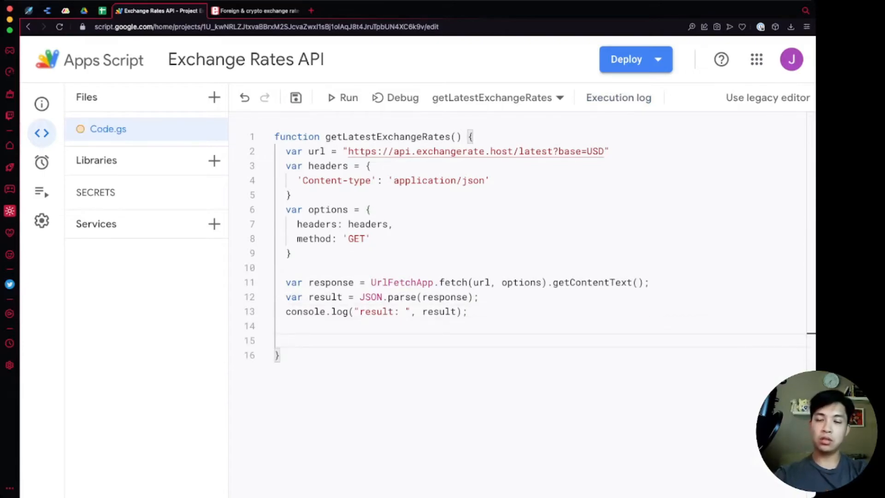
text(var ss)
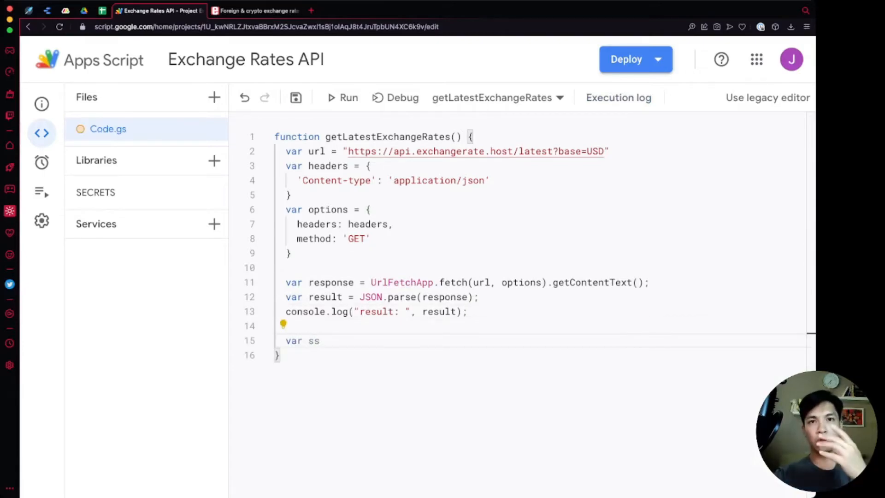
text(=)
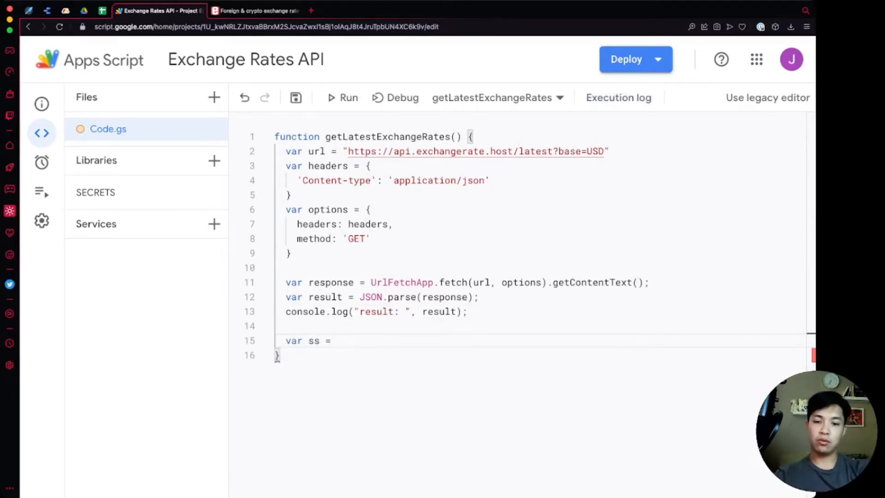
text(SpreadsheetApp.)
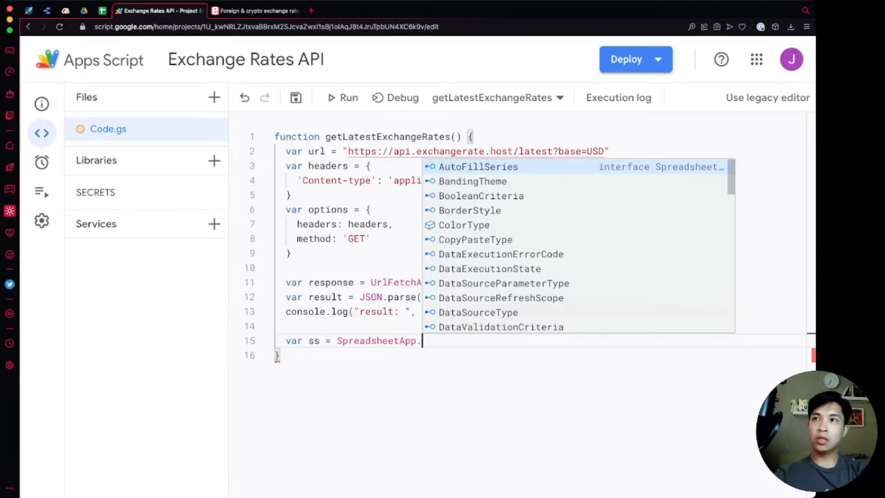
text(g)
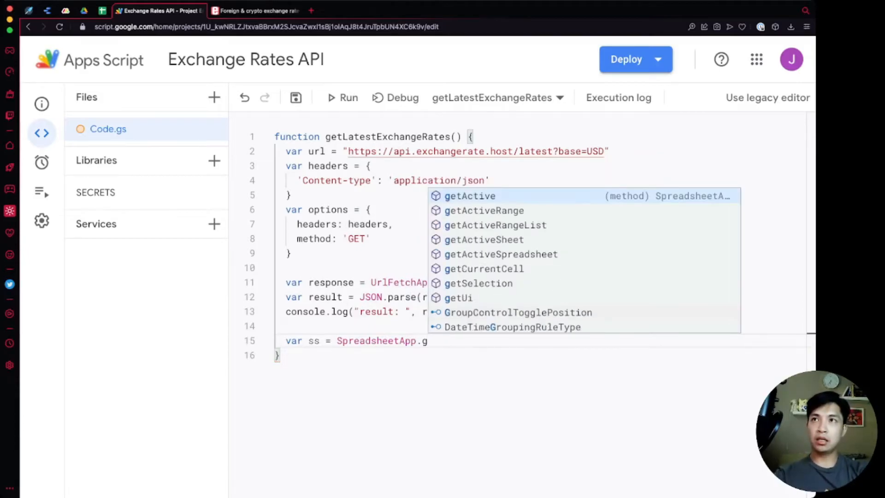
text(S)
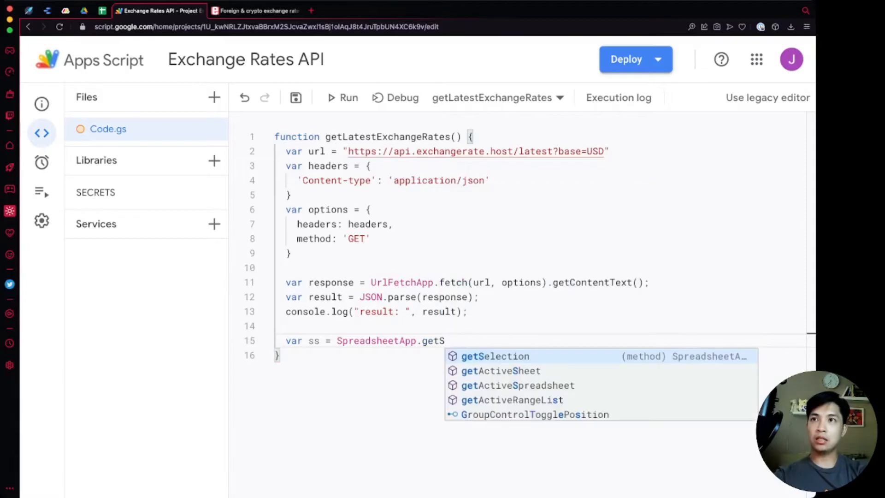
key(Backspace)
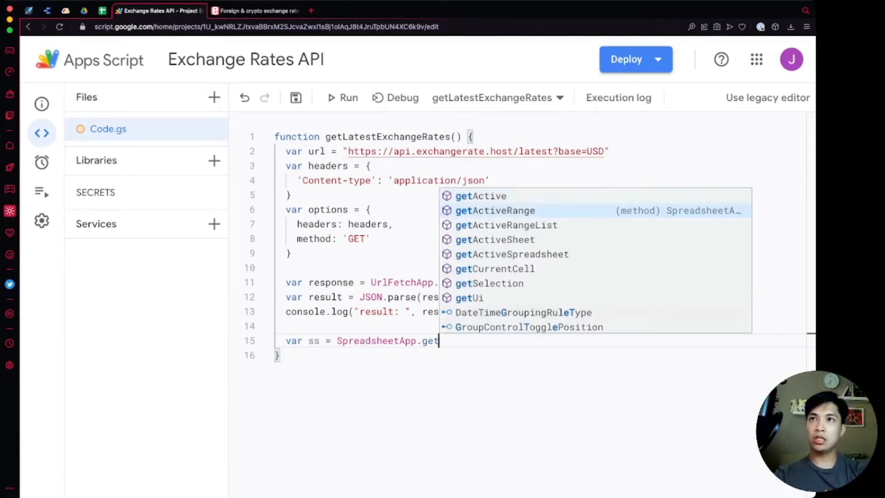
text(ActiveSpreadsheet().getSheetByName()
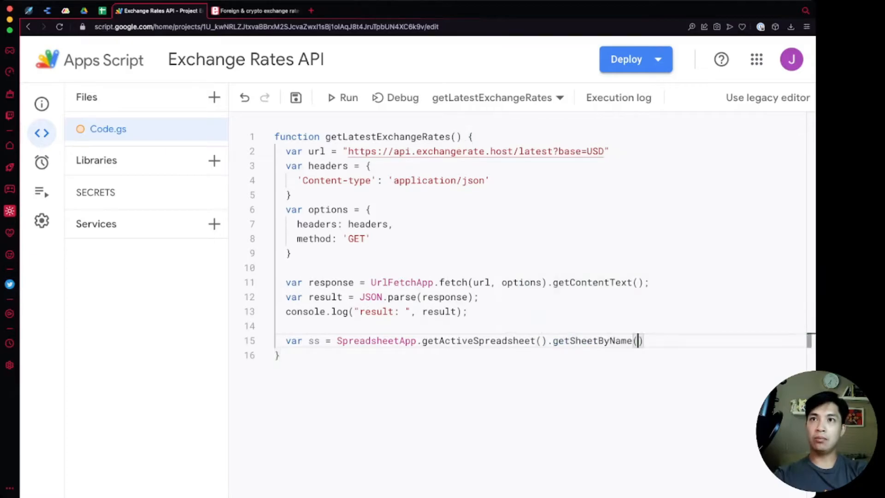
text('Sheet1');)
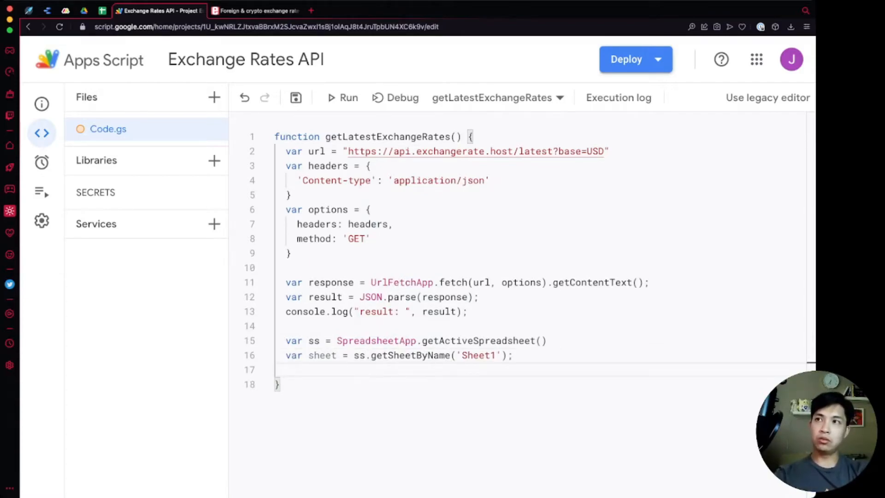
text(sheet)
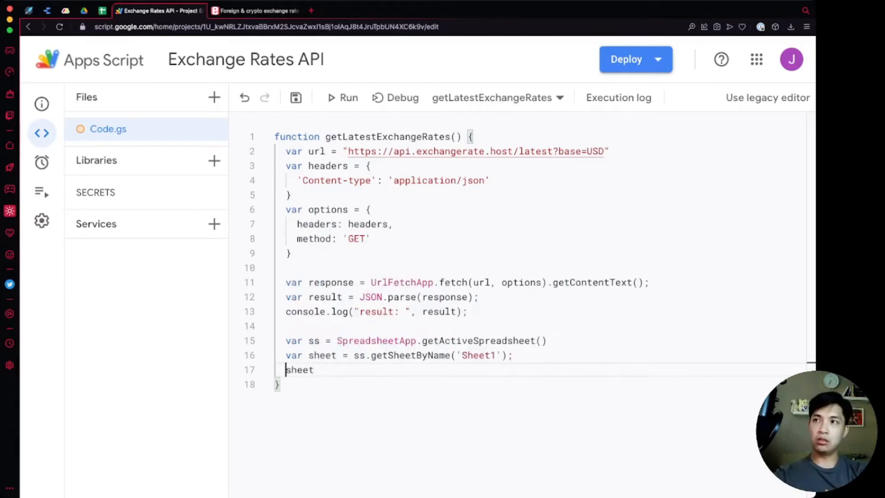
Draft a destination range line with sheet.getRange(1, 1, ...) sized from result, then run the function
text(var destination_range =)
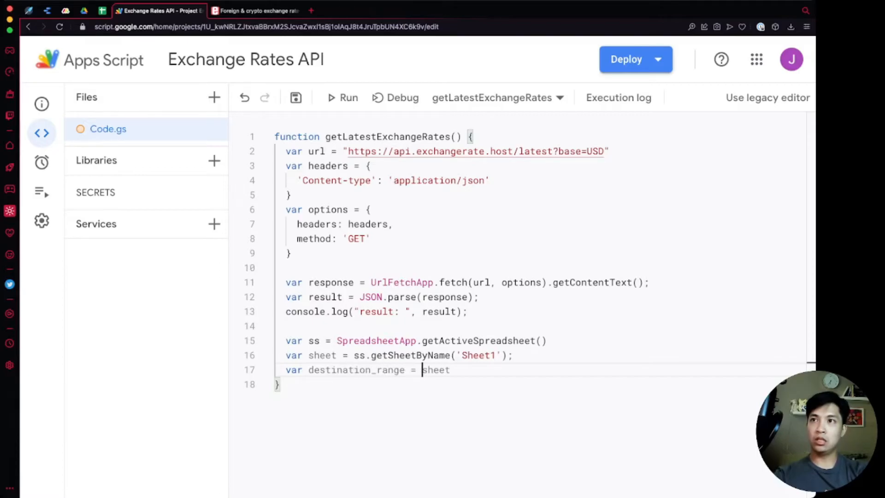
text(.getRange)
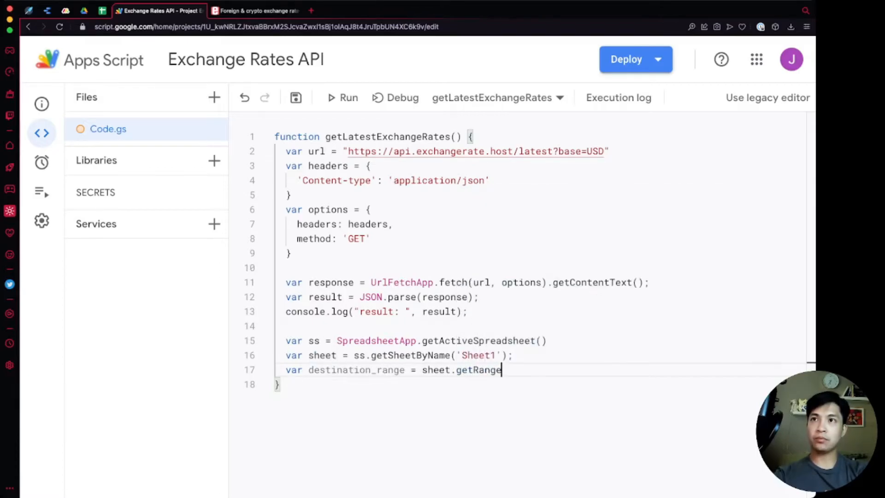
text((1, 1))
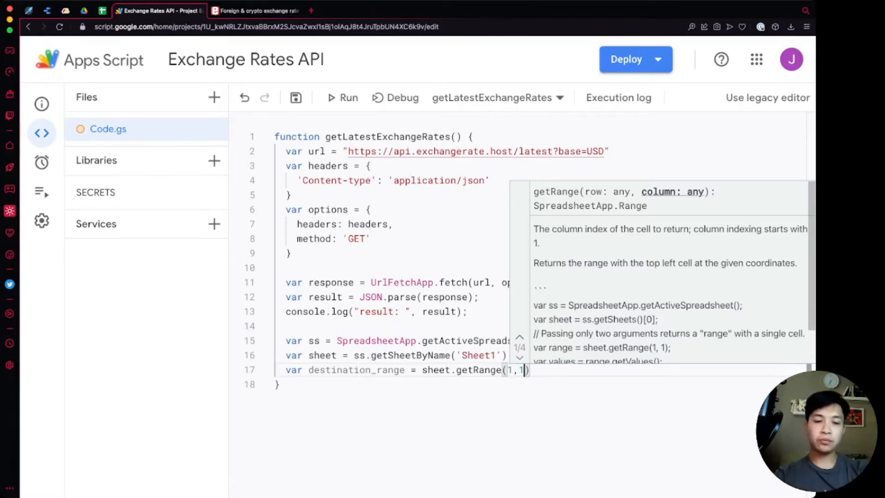
text(,)
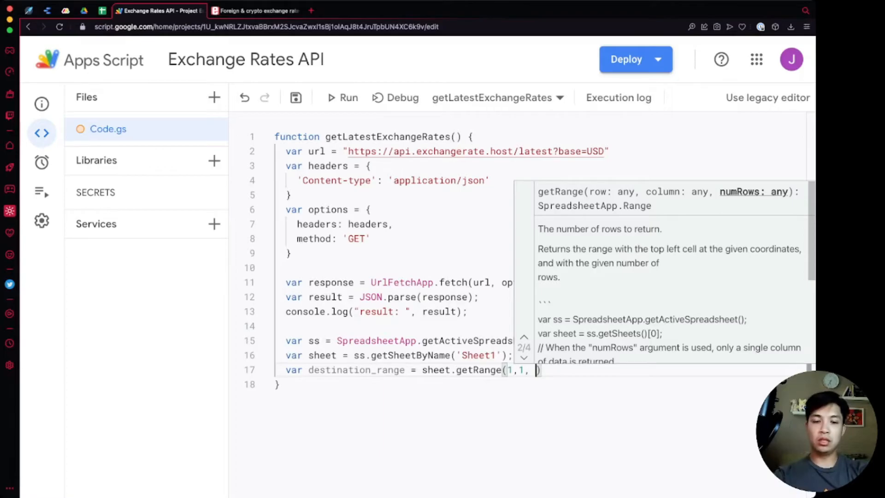
text(result.length, result)
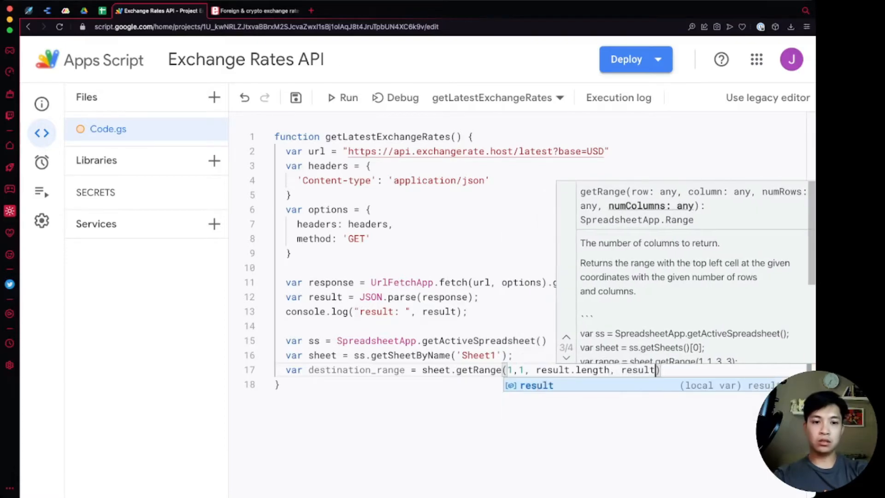
text([0].1)
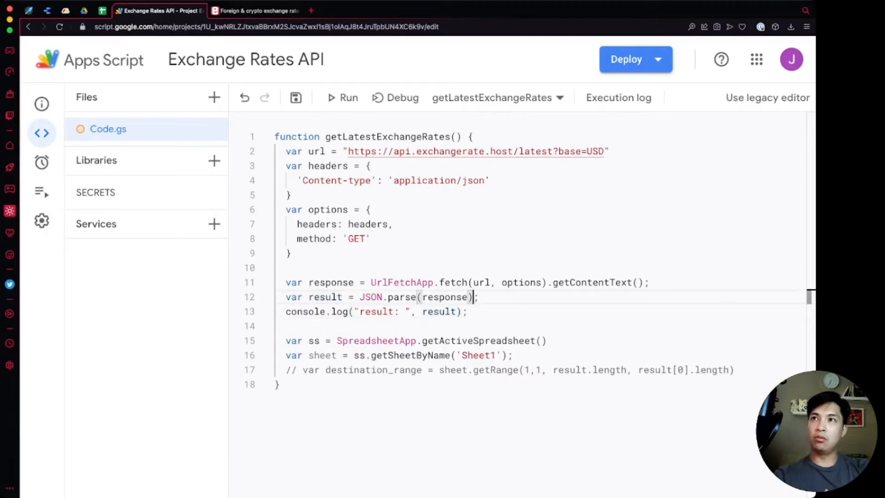
double_click(326, 297)
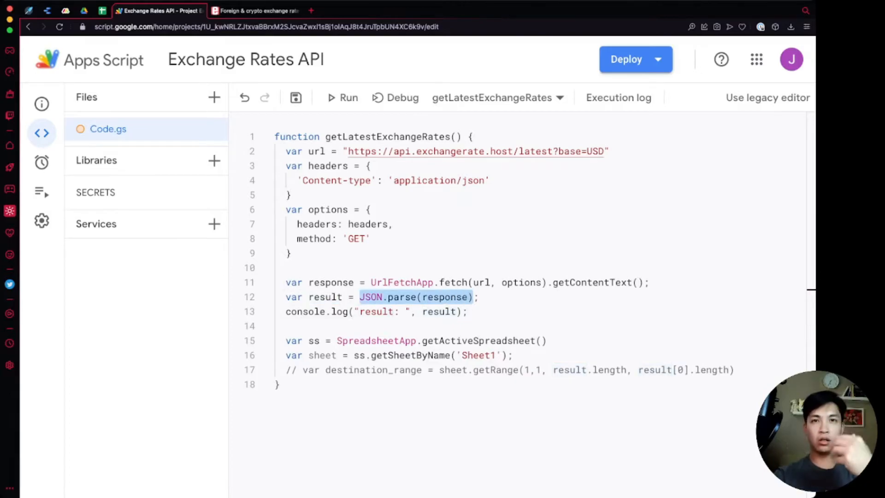
double_click(326, 297)
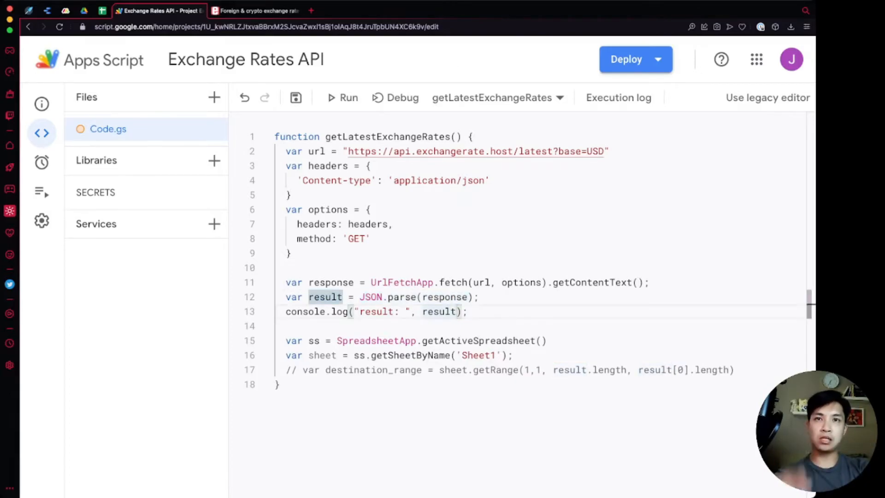
click(341, 97)
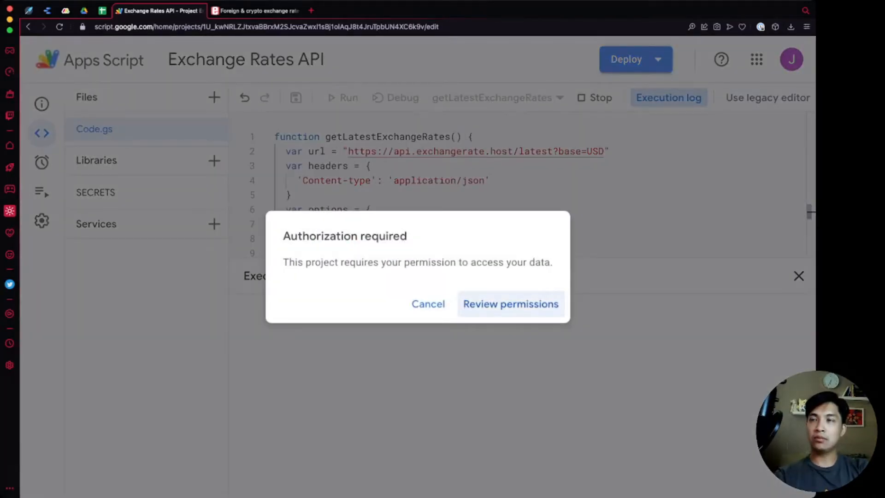
Authorize via Review permissions, narrow result to JSON.parse(response).rates, and check the log lists only rates
click(510, 304)
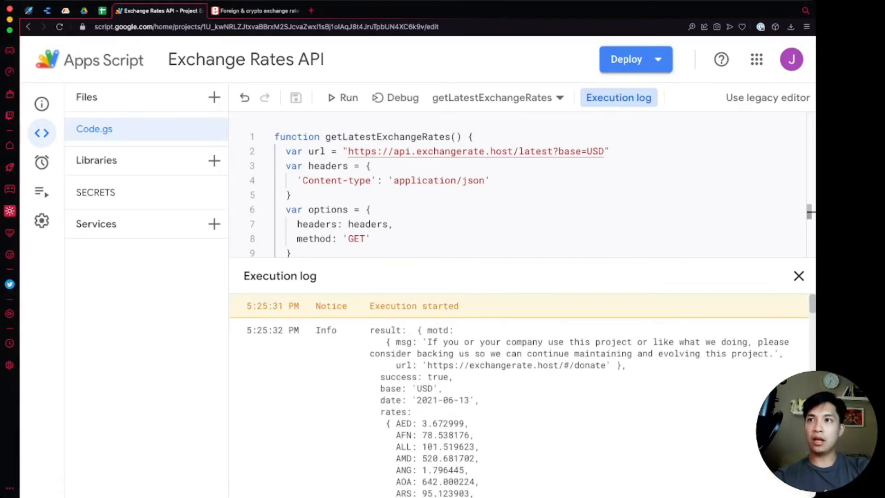
double_click(393, 411)
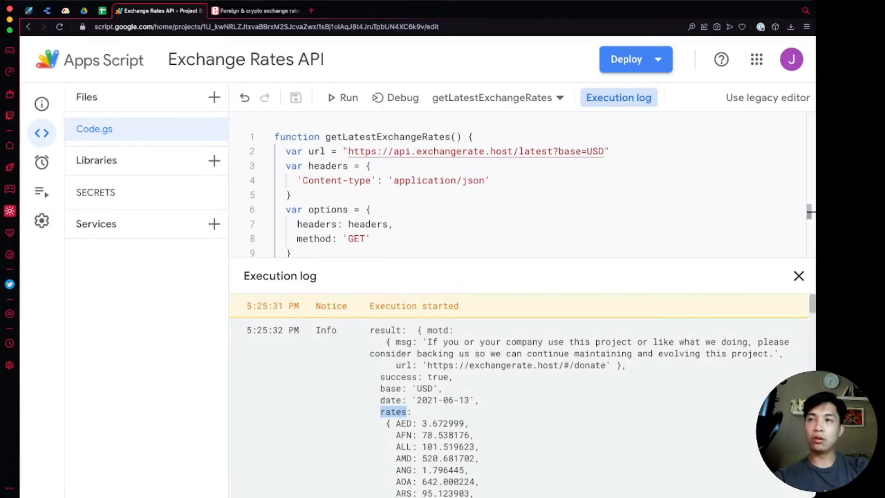
scroll(down, 3)
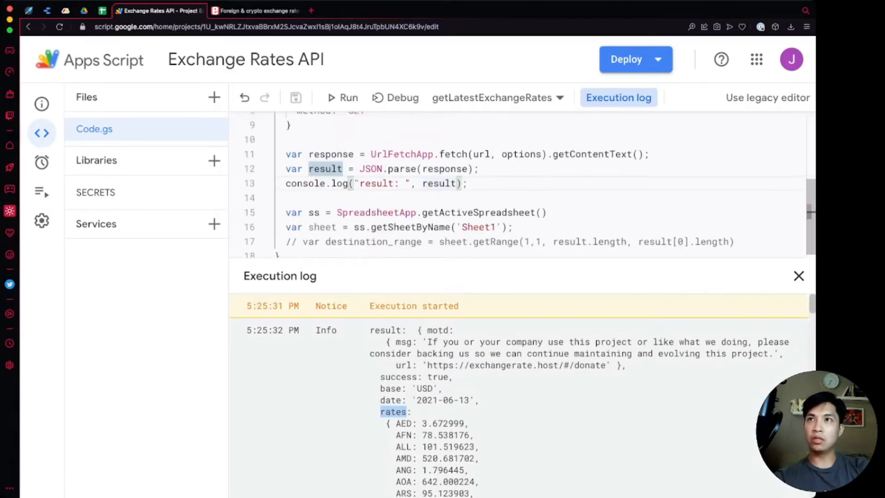
scroll(up, 3)
text(.rates)
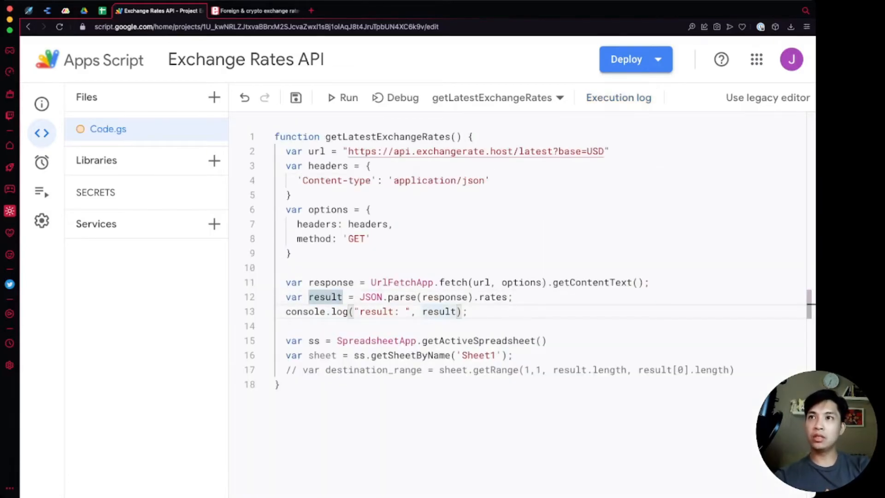
double_click(439, 311)
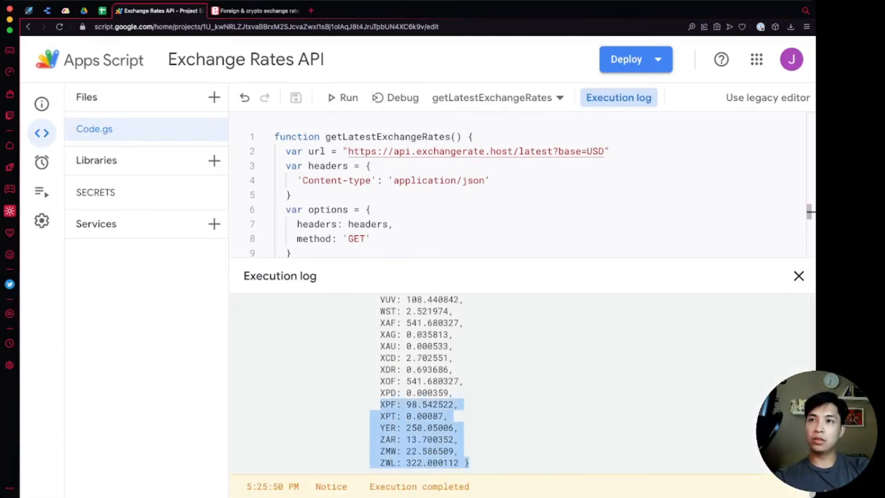
scroll(up, 3)
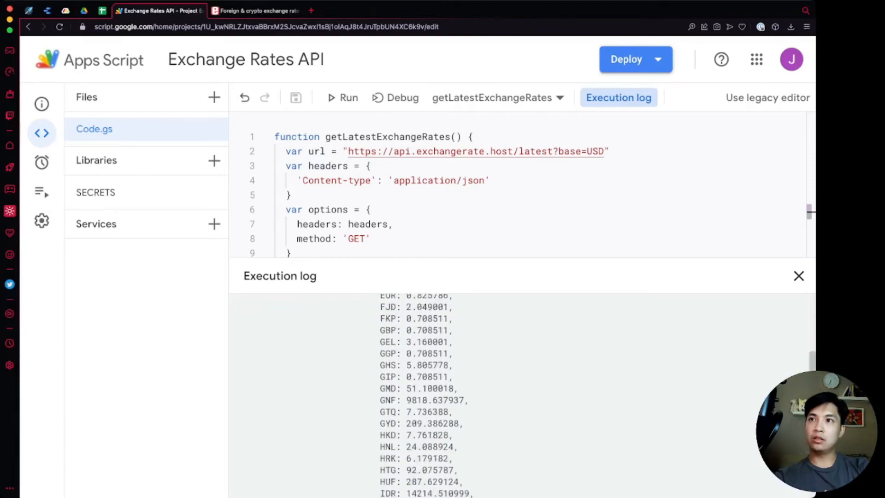
scroll(up, 3)
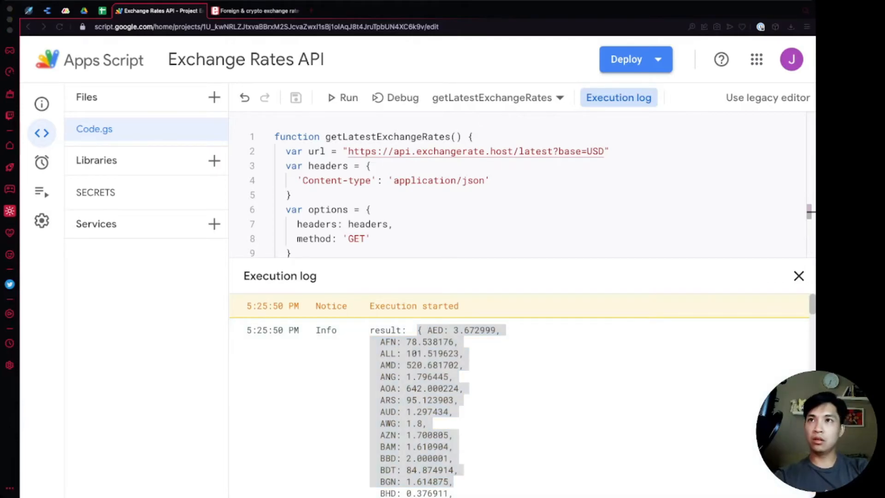
Add var rates = Object.entries(result) on a new line below the result log
click(799, 275)
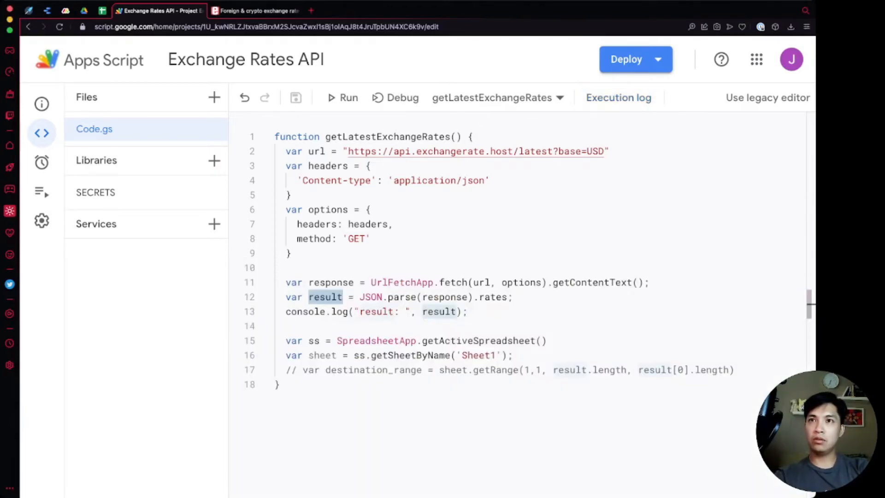
click(510, 355)
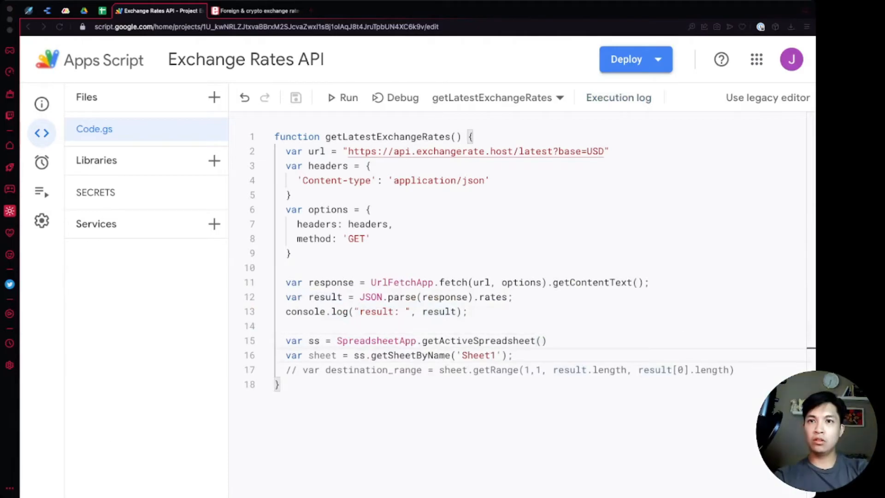
click(394, 370)
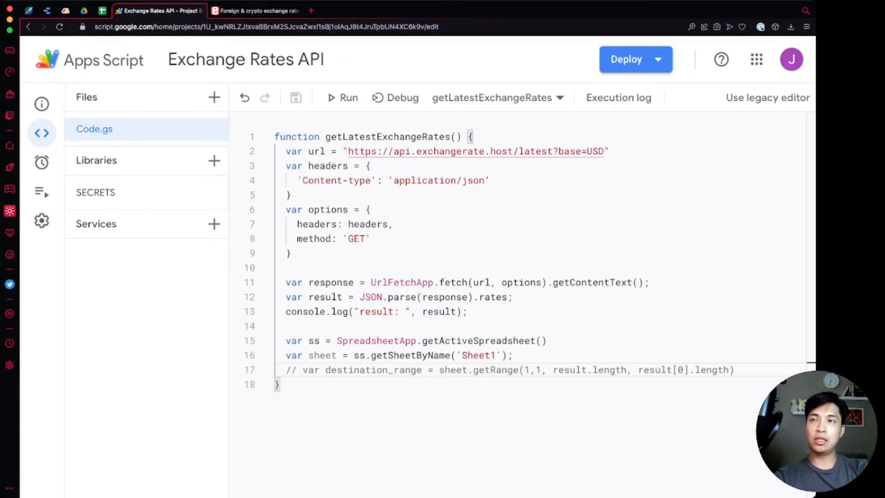
click(466, 311)
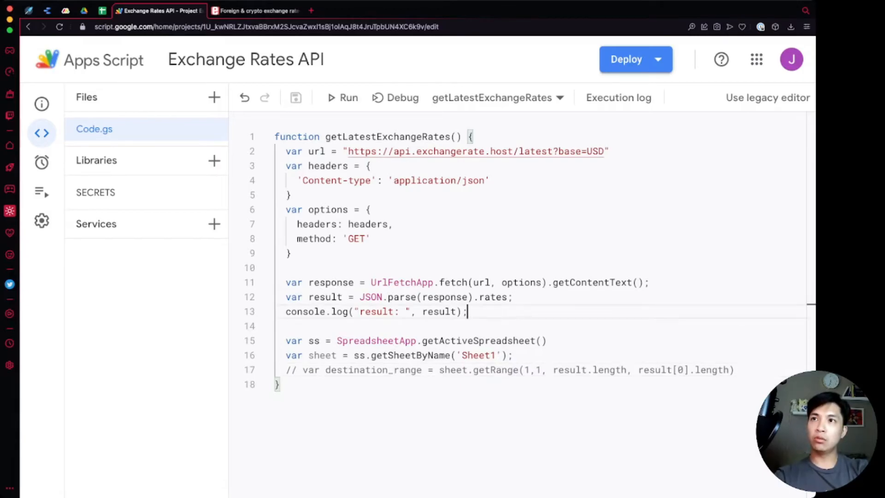
text(var)
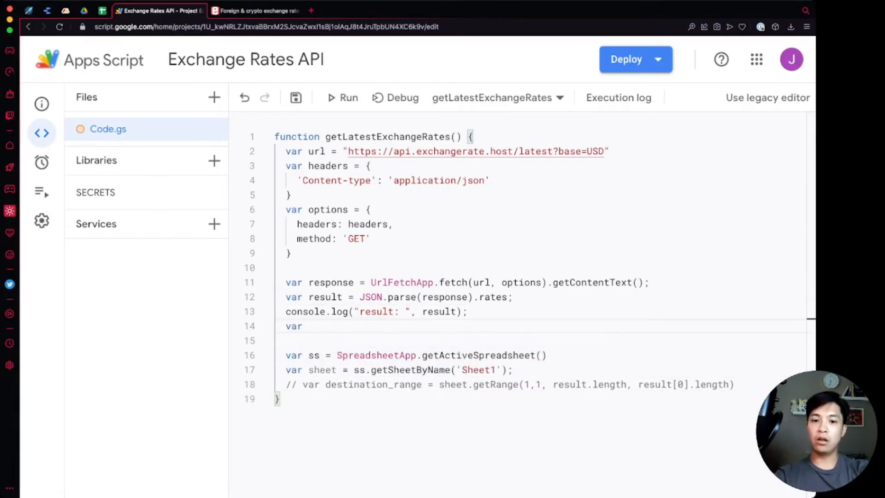
text(rates =)
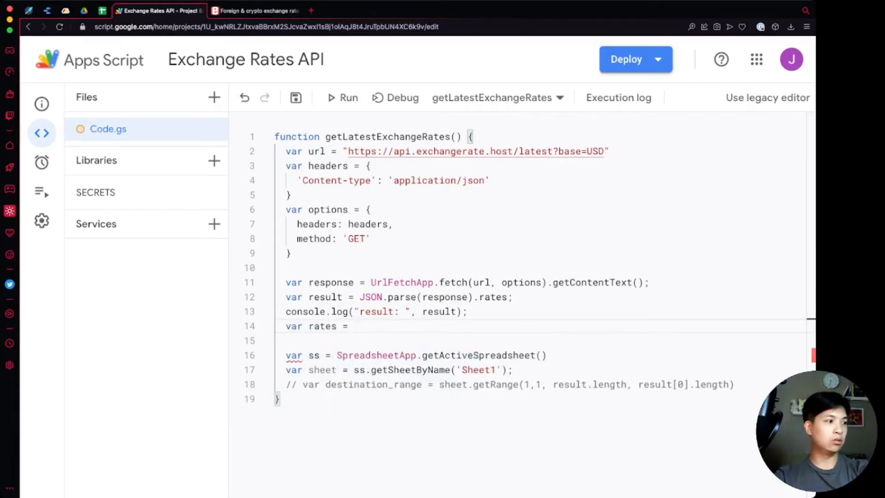
text(Object.entries(result)
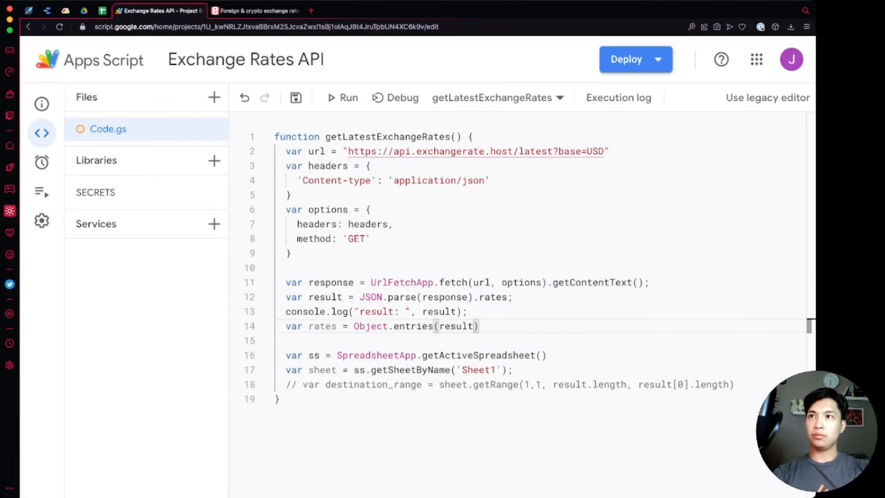
Duplicate the log statement as console.log("rates: ", rates) for the new array
double_click(322, 325)
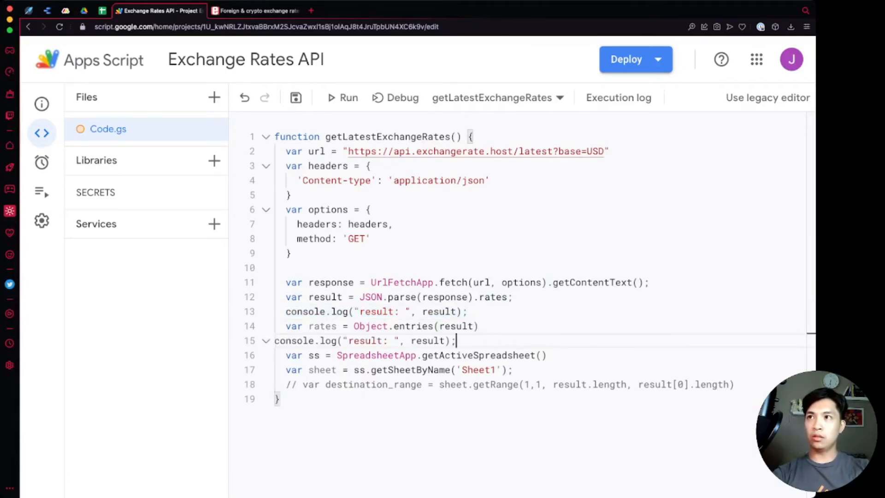
double_click(376, 340)
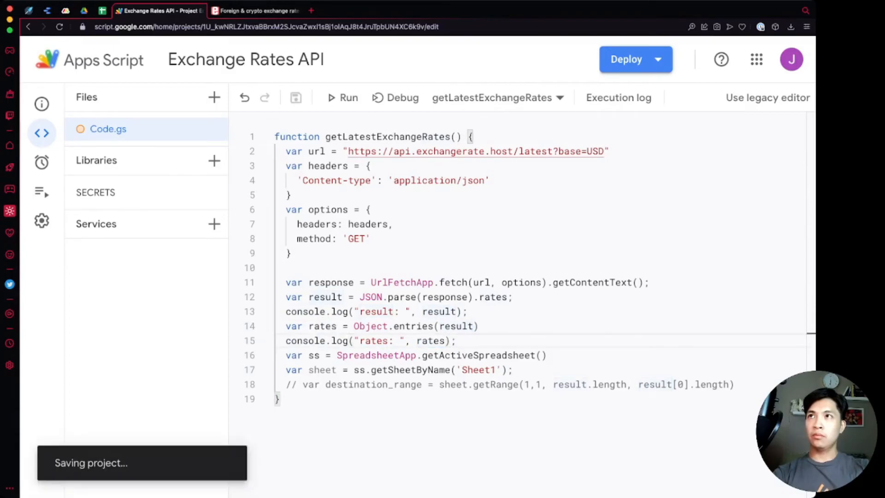
Run the function and review the logged code–rate pairs in the execution log
click(343, 98)
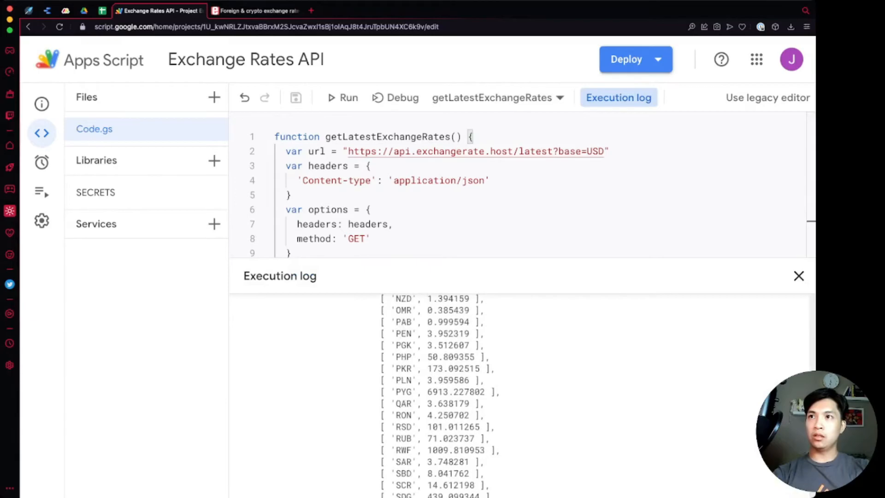
scroll(up, 3)
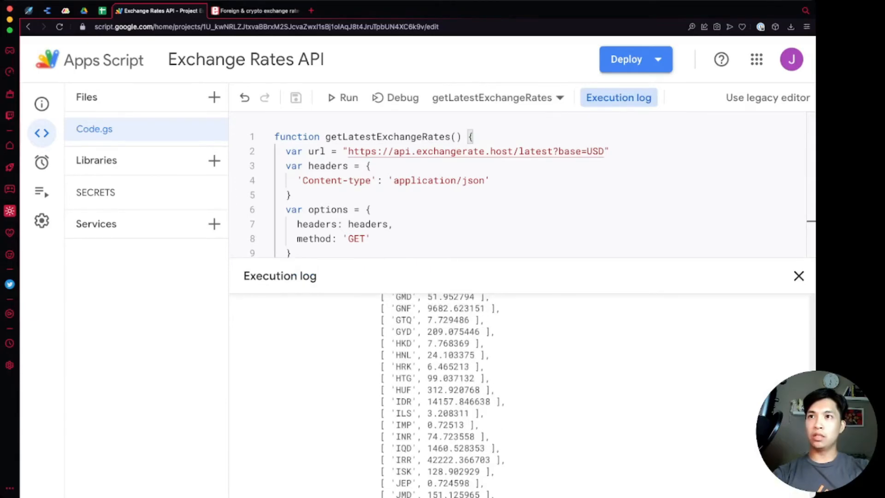
scroll(down, 3)
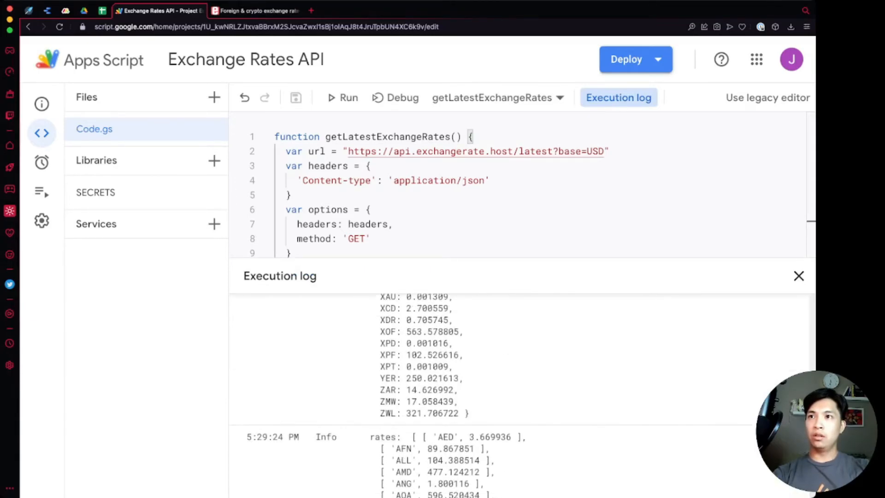
scroll(down, 3)
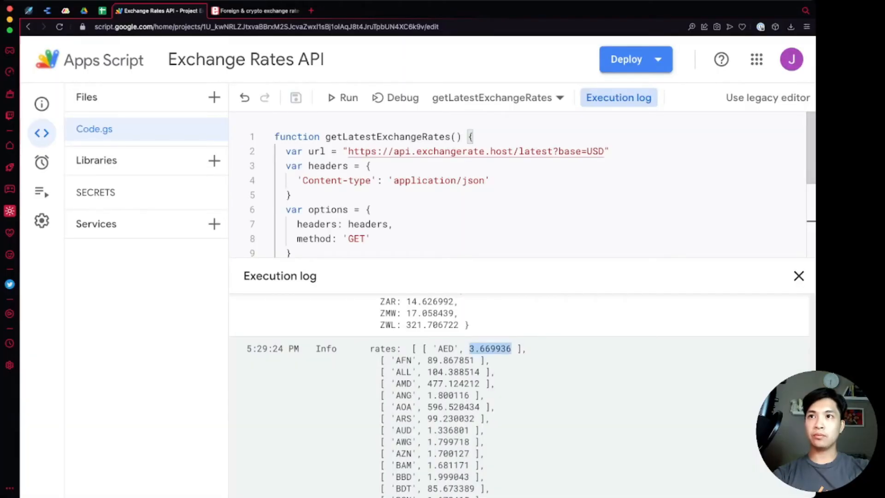
click(799, 275)
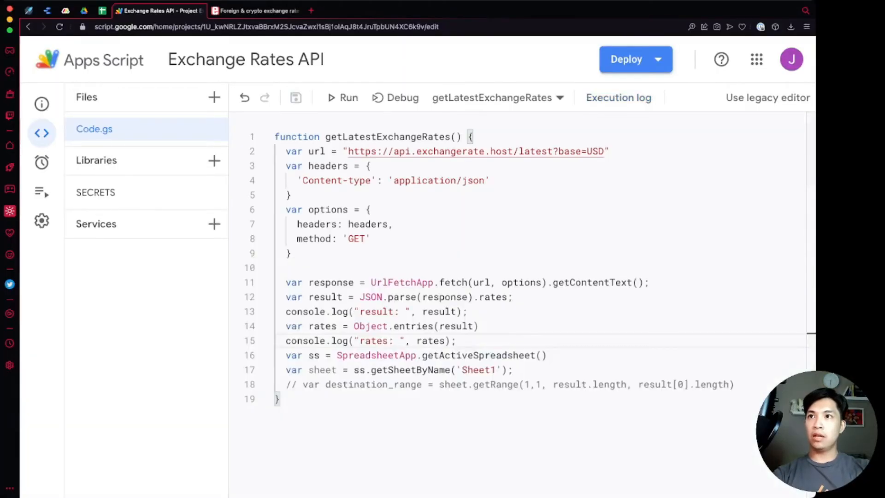
Size the getRange call from rates and chain .setValues(rates), then save the project
double_click(322, 326)
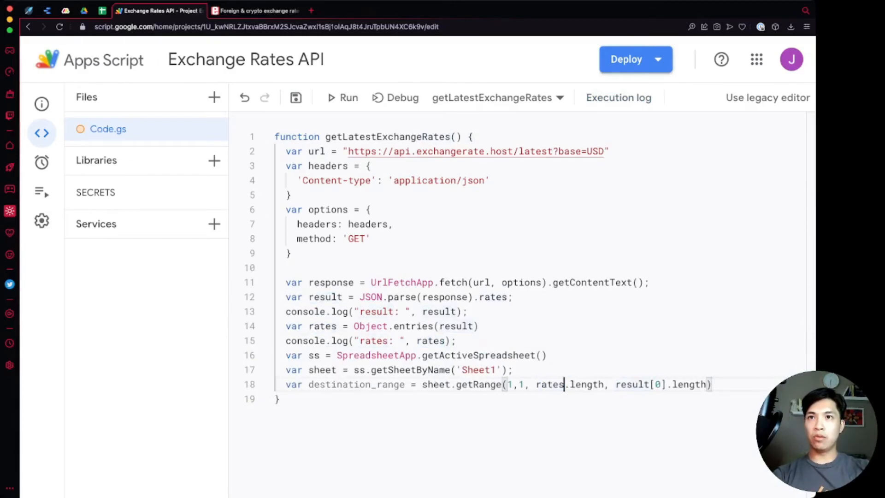
text(rates)
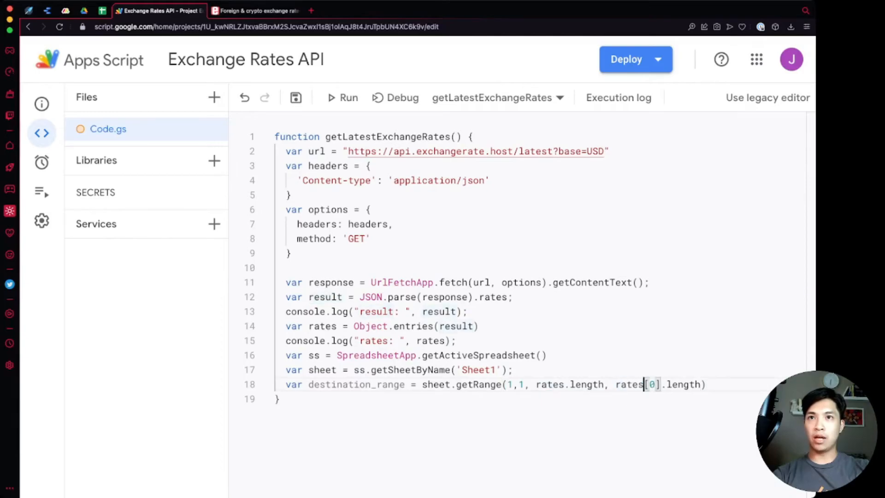
text(.)
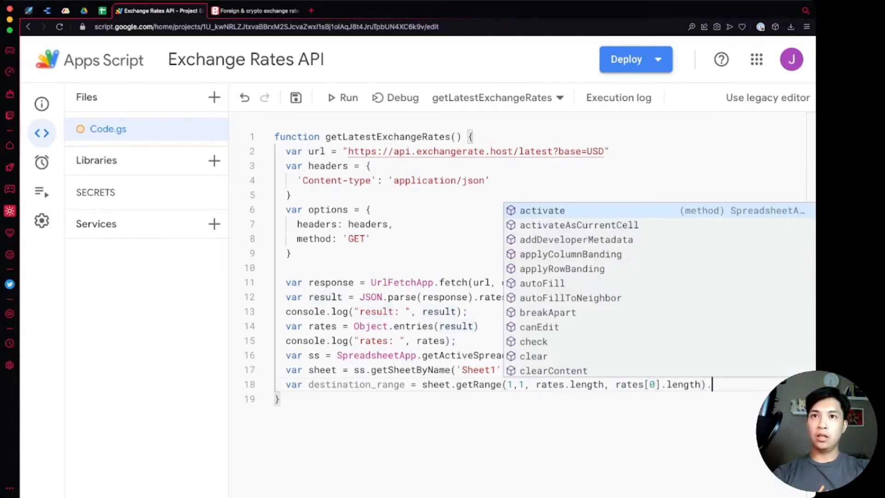
text(setValues()
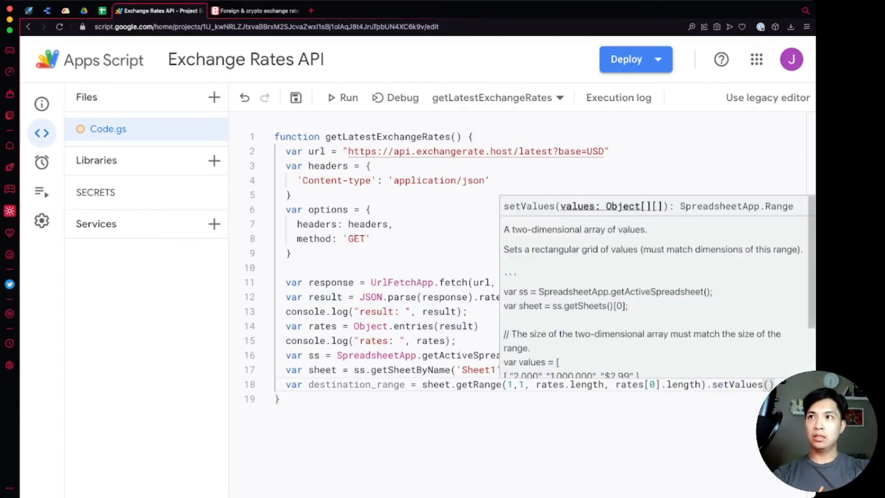
key(ctrl+s)
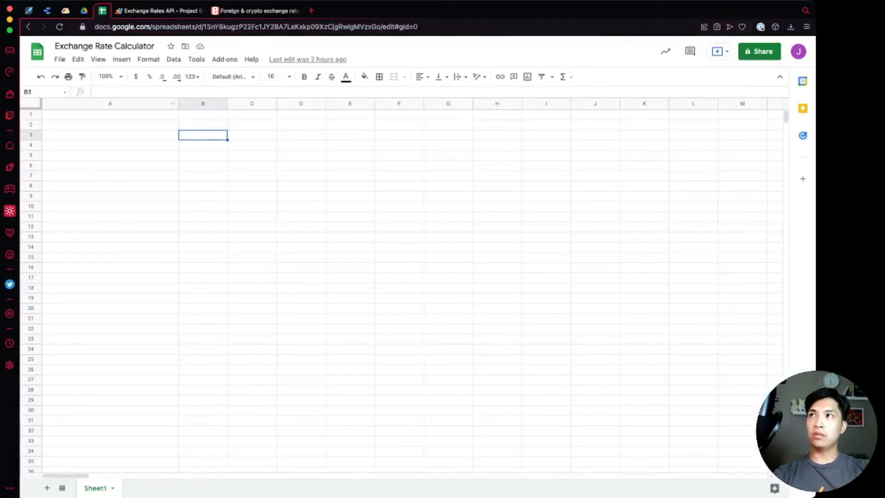
Check Sheet1 columns A–B now hold every currency code and USD rate, starting with AED 3.669936
click(110, 114)
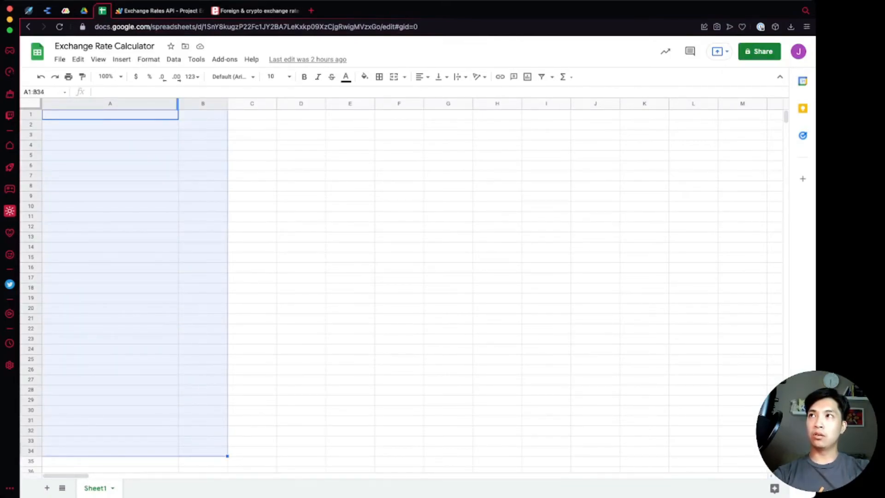
click(126, 114)
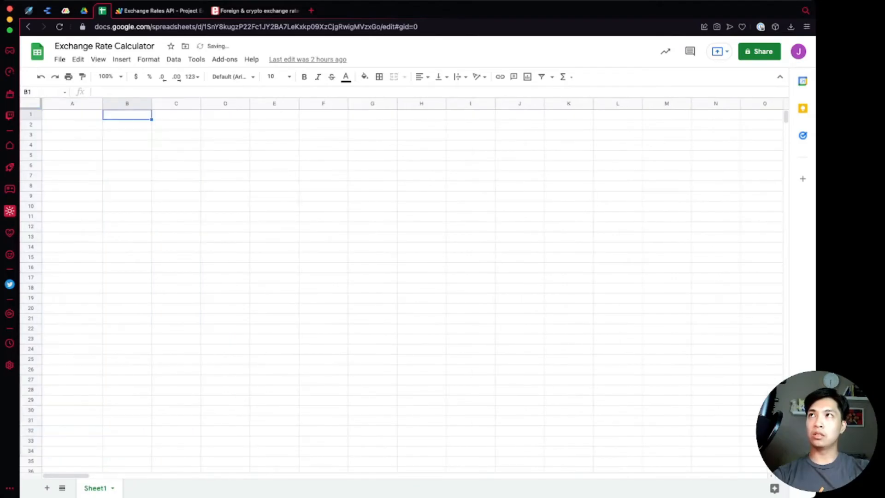
click(159, 10)
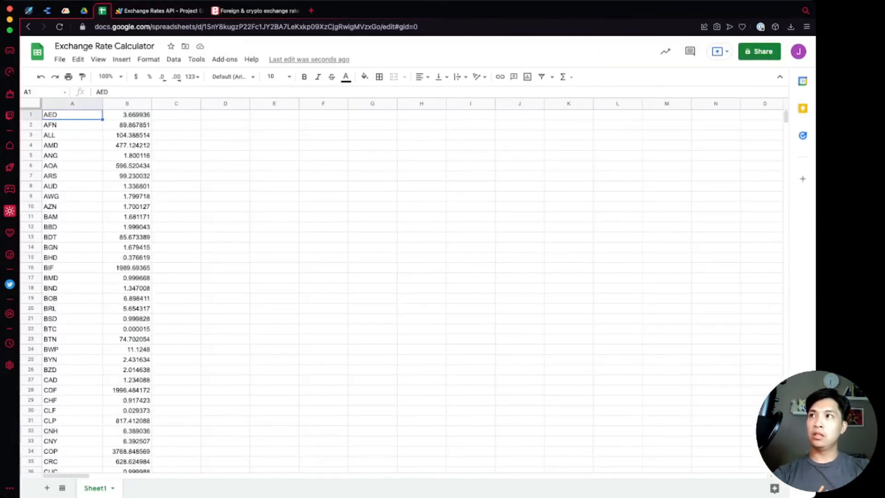
scroll(down, 3)
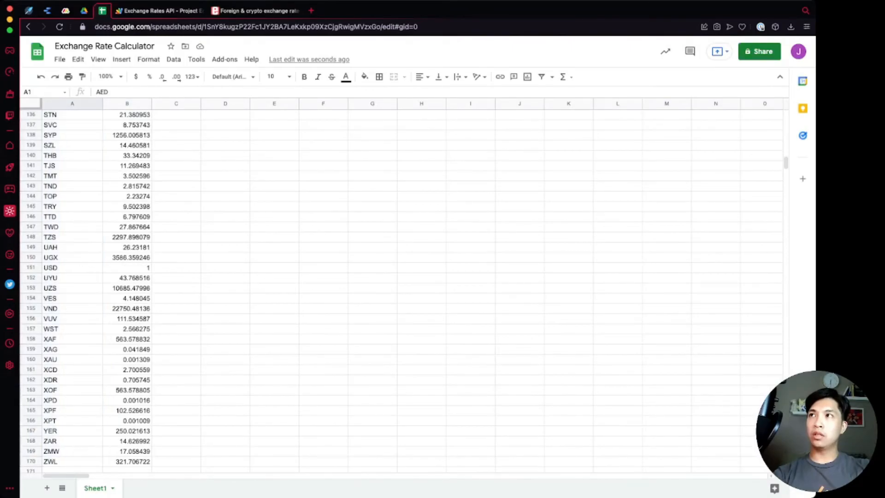
click(126, 103)
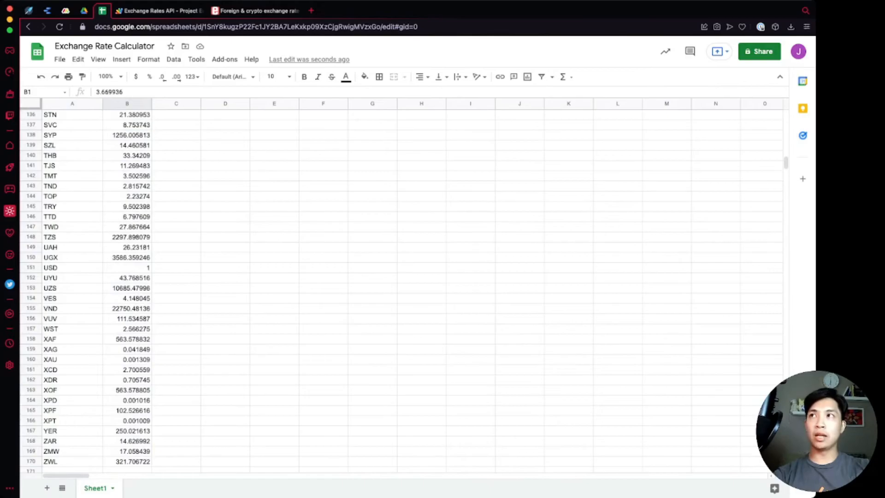
Return to the script editor and review the execution log confirming the run completed
click(161, 10)
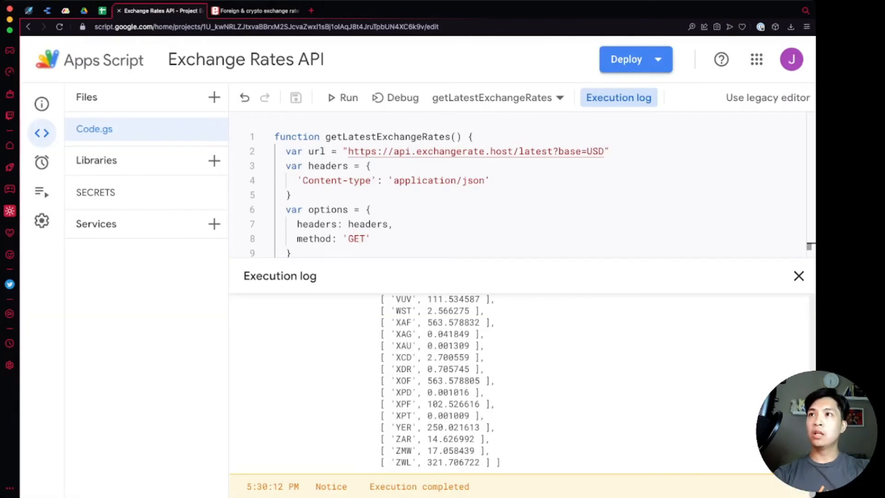
scroll(down, 3)
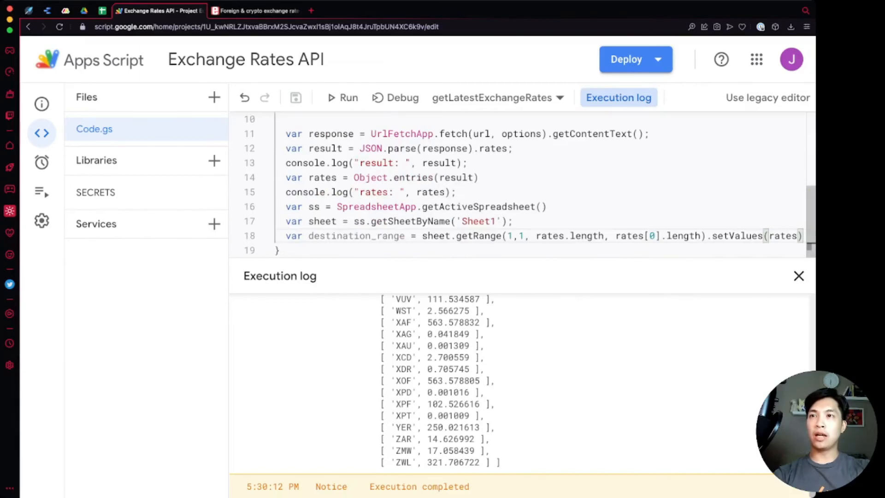
scroll(up, 3)
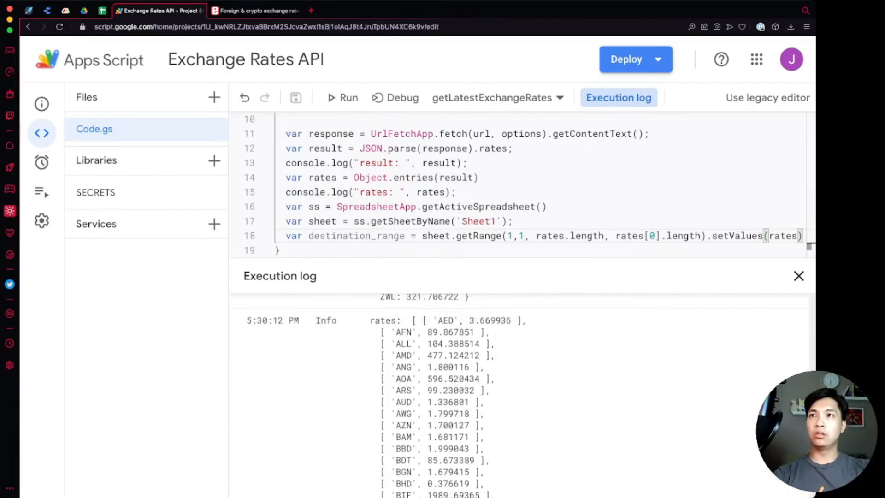
scroll(down, 3)
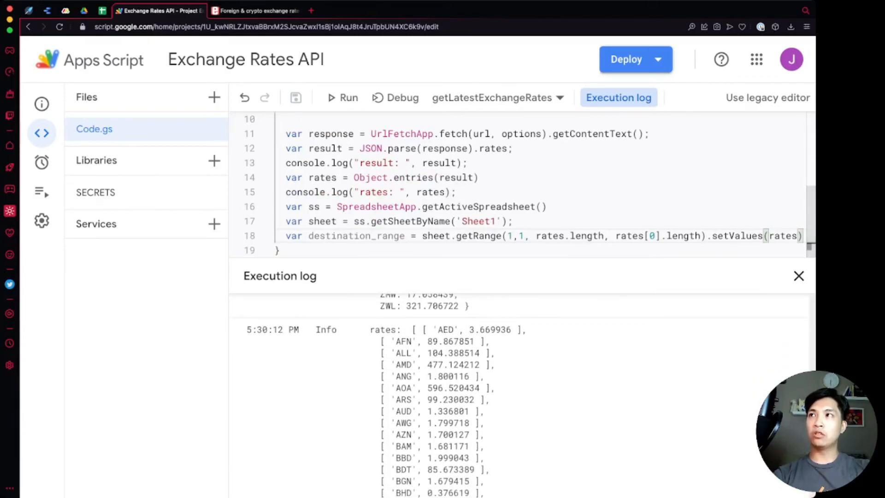
Add a new trigger for getLatestExchangeRates with a time-driven event source
click(42, 163)
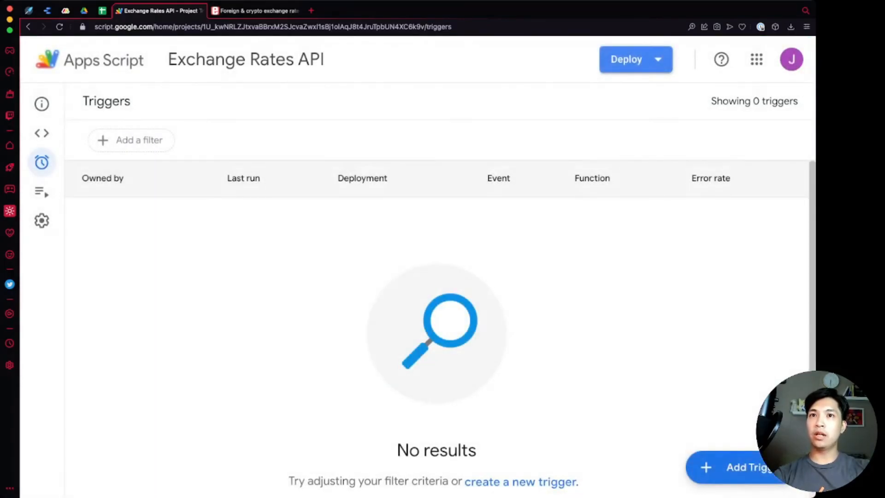
click(739, 467)
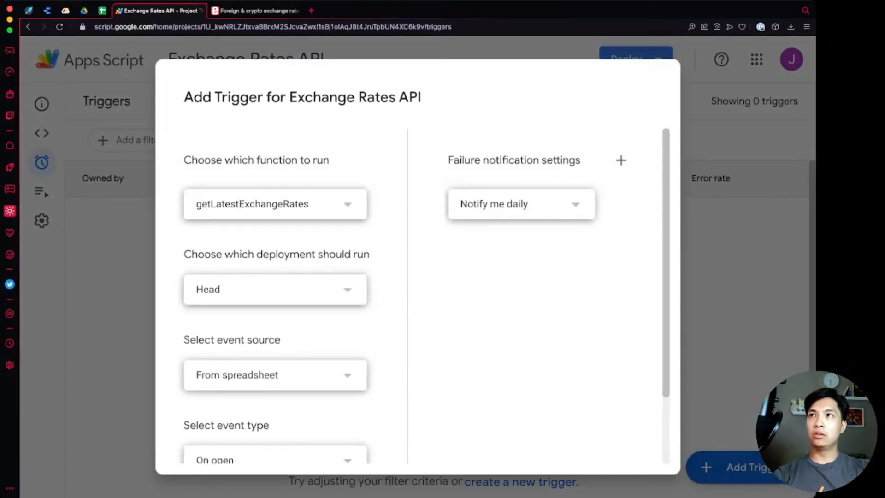
click(274, 374)
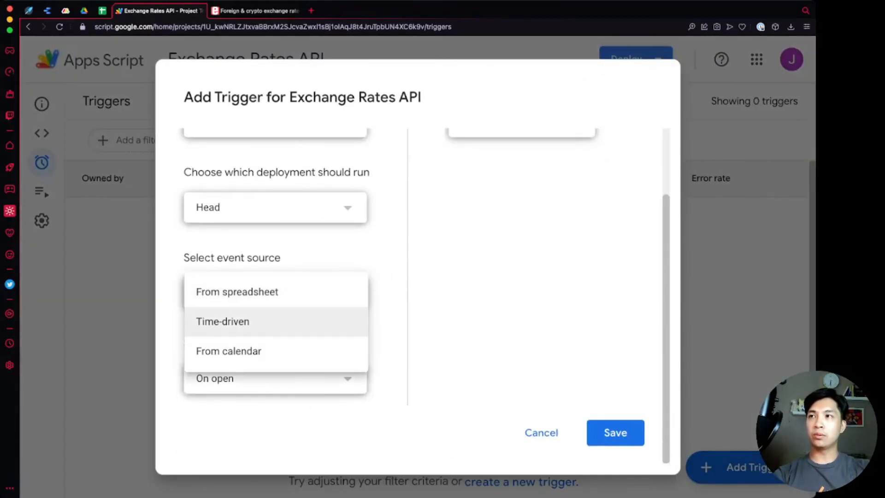
click(223, 321)
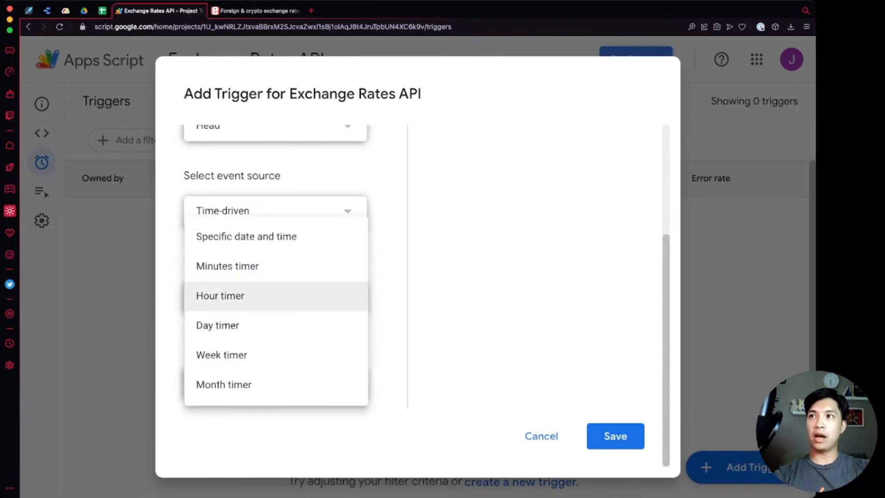
Set it to a day timer running 9am to 10am and save the trigger
click(217, 325)
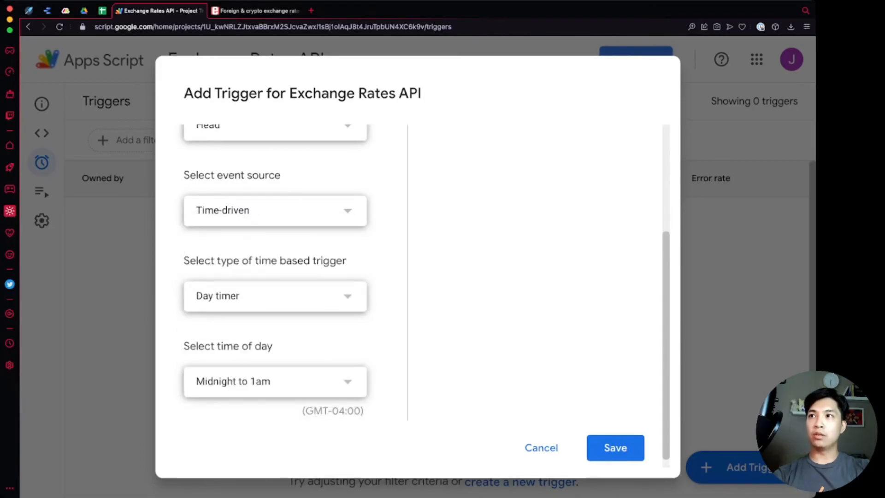
click(274, 381)
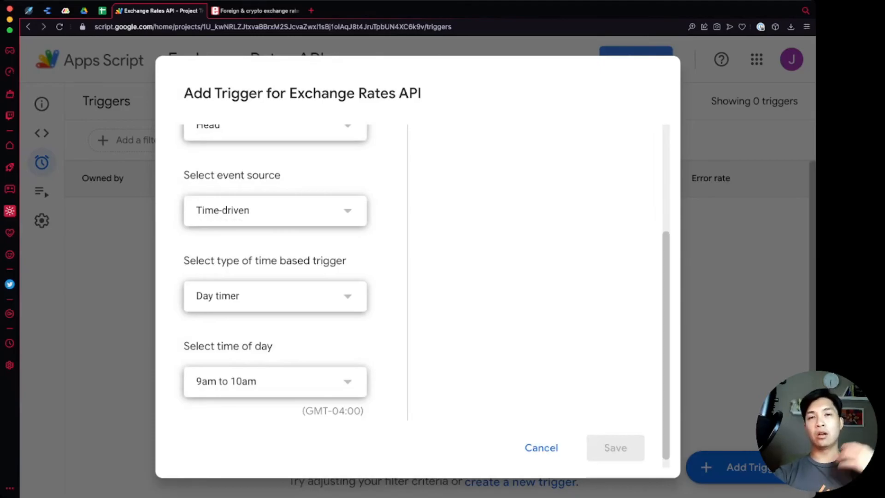
click(615, 448)
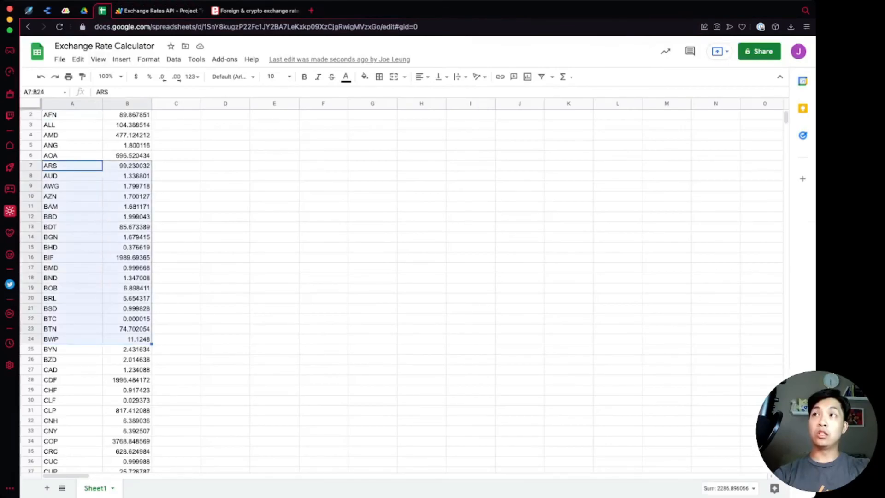
click(176, 216)
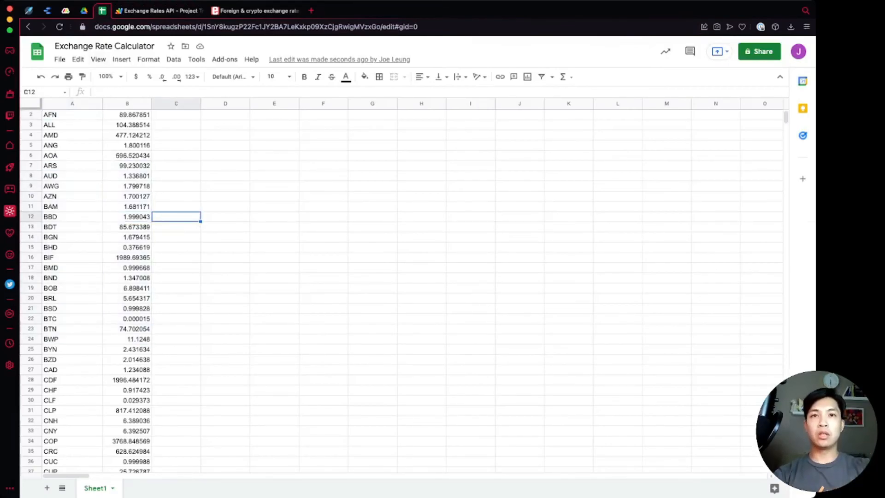